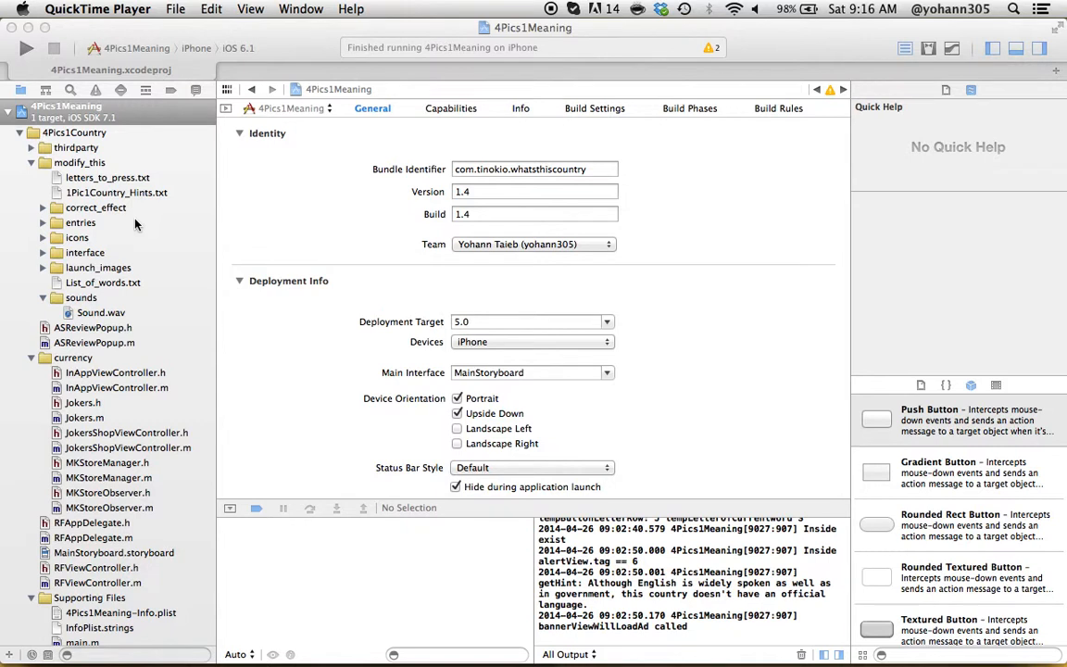
mouse_move(139, 115)
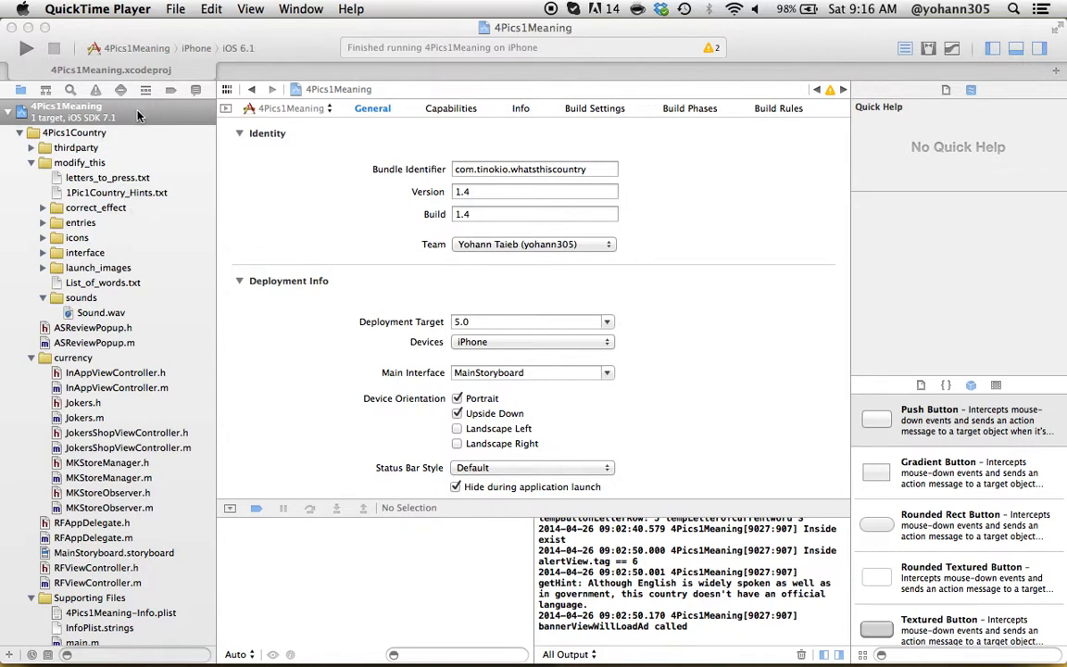
Bring Xcode forward and raise the context menu on the 4Pics1Meaning project.
left_click(81, 118)
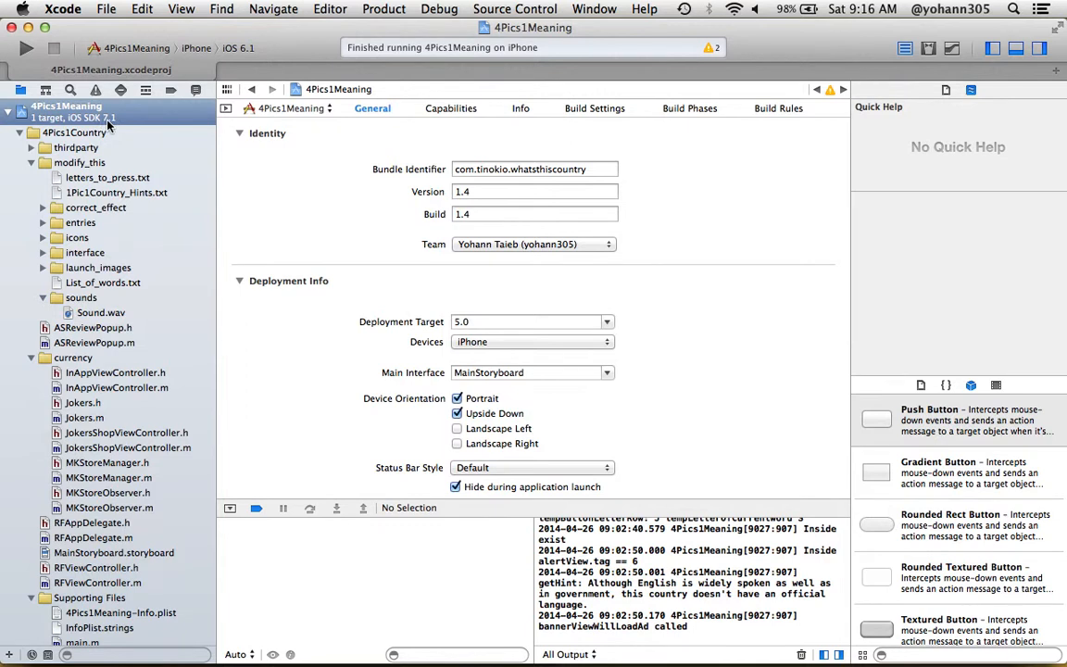
right_click(65, 109)
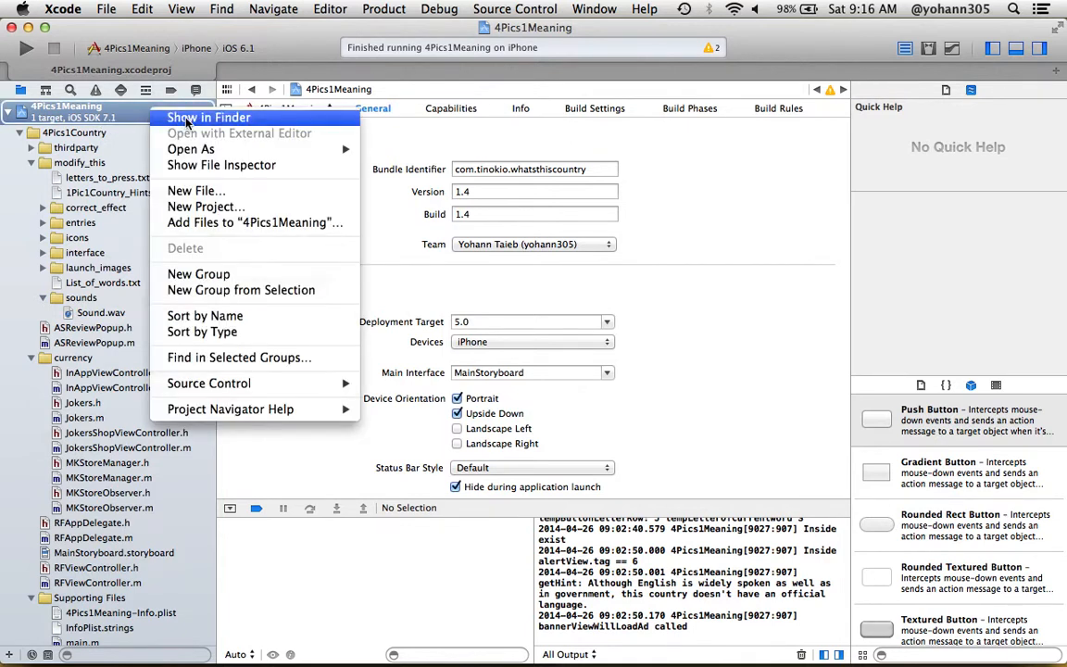
Reveal the project in Finder and select '4pics1meaning instructions' in the Docs folder.
left_click(209, 117)
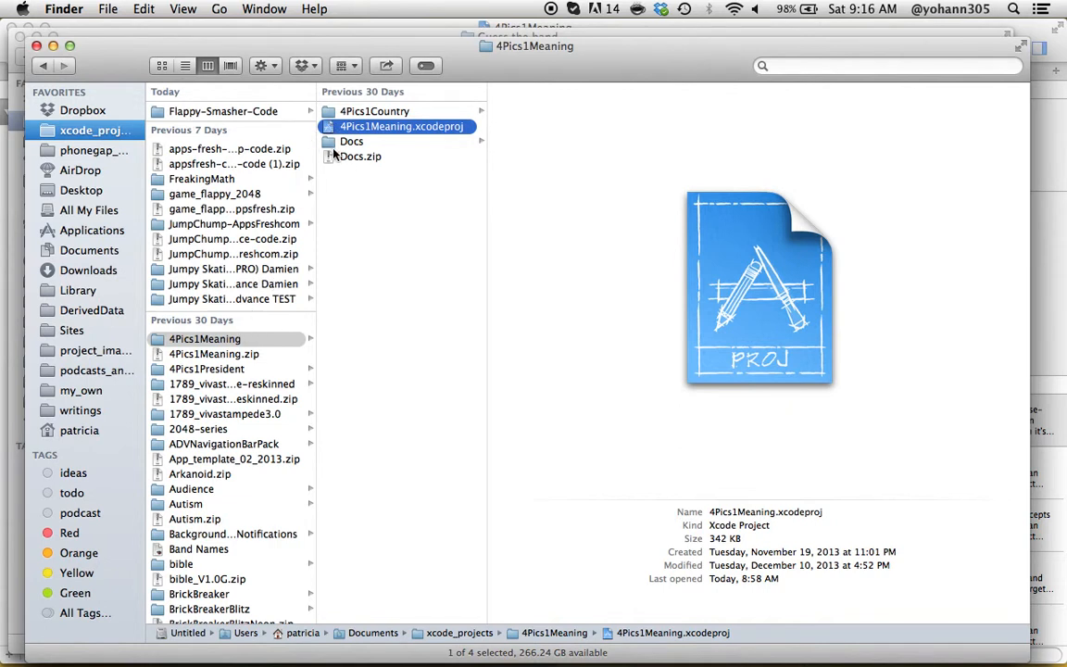
left_click(354, 141)
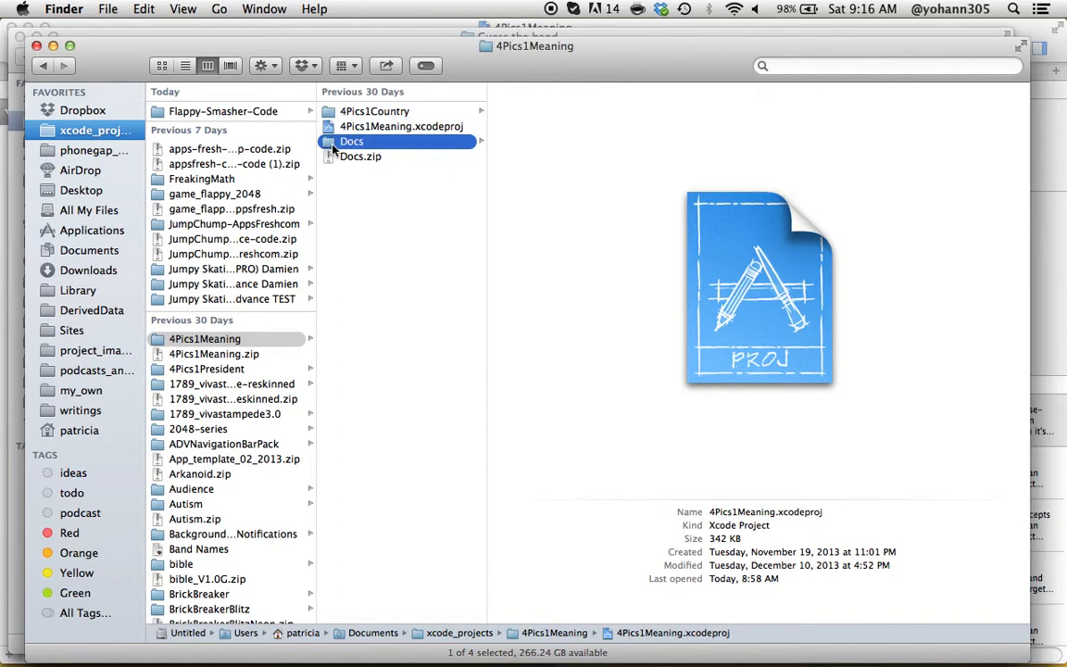
left_click(352, 141)
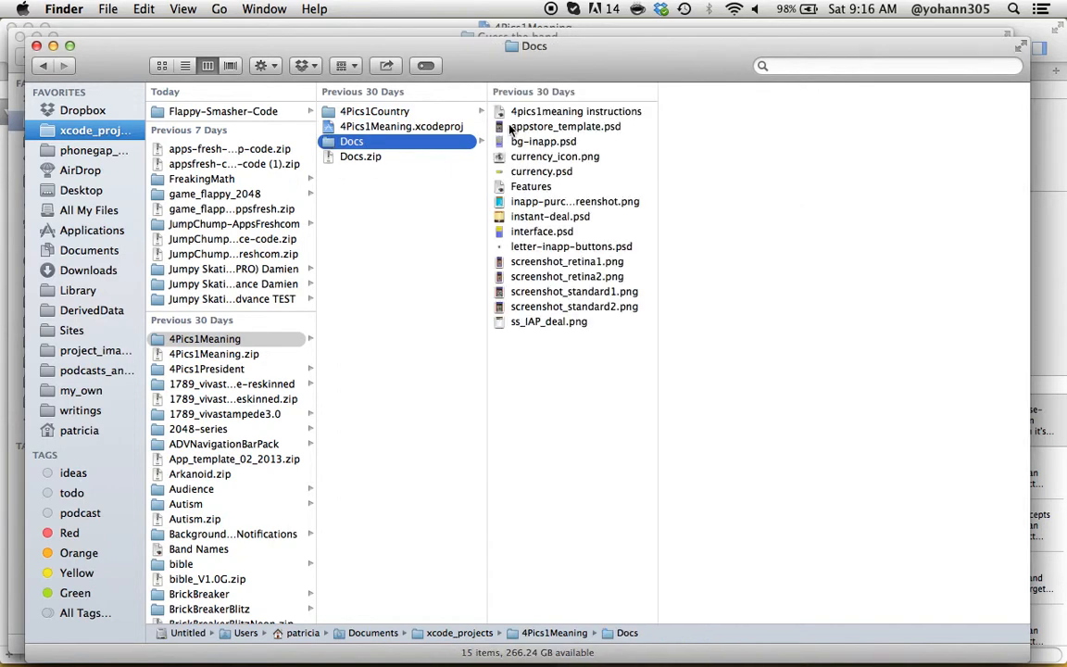
left_click(571, 111)
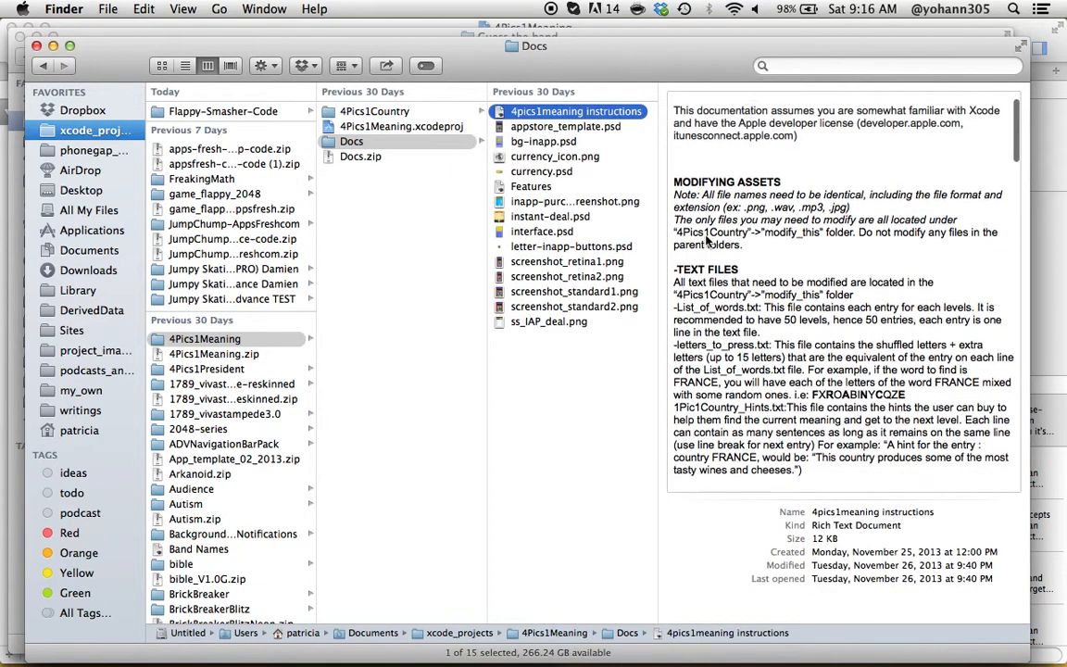
Scroll the instructions preview down to the Google Analytics section.
scroll("down", 3)
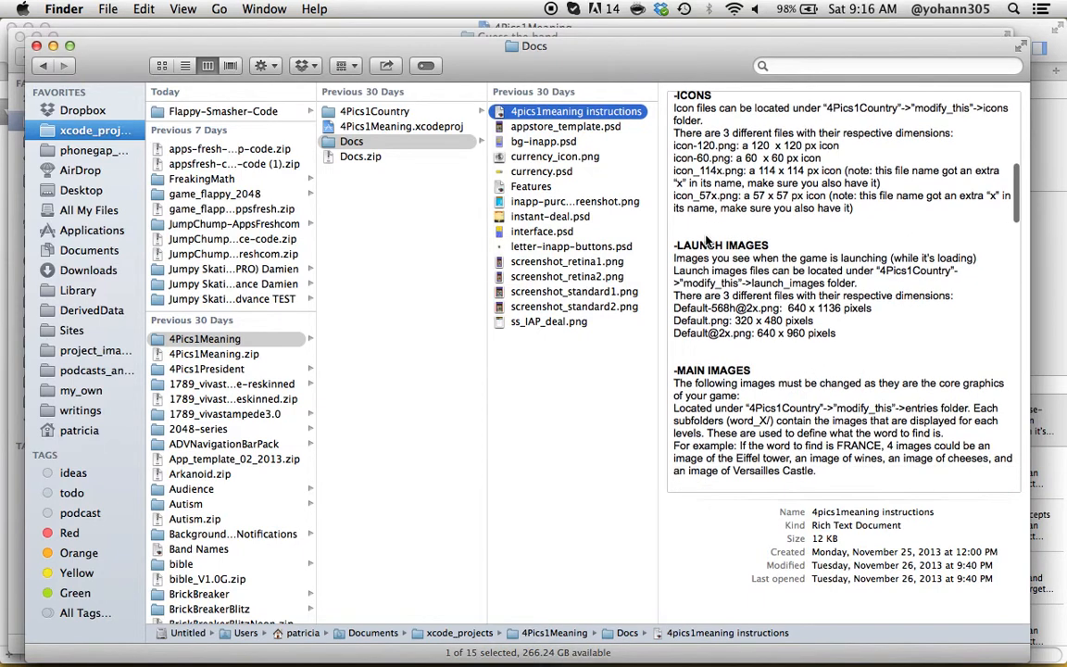
scroll("down", 3)
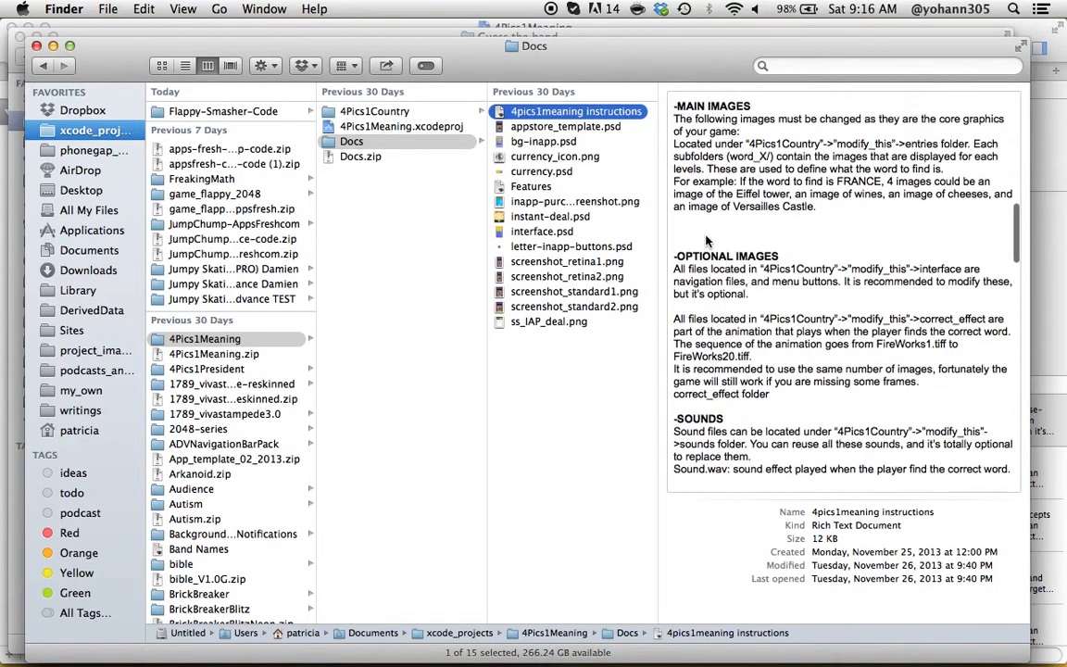
scroll("down", 3)
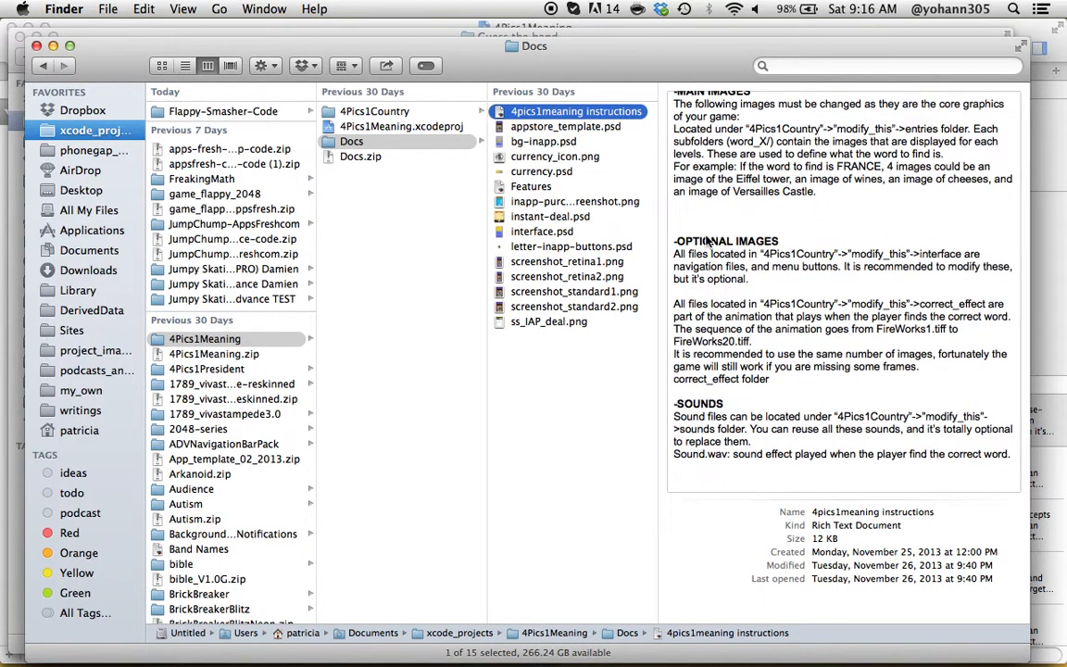
scroll("down", 3)
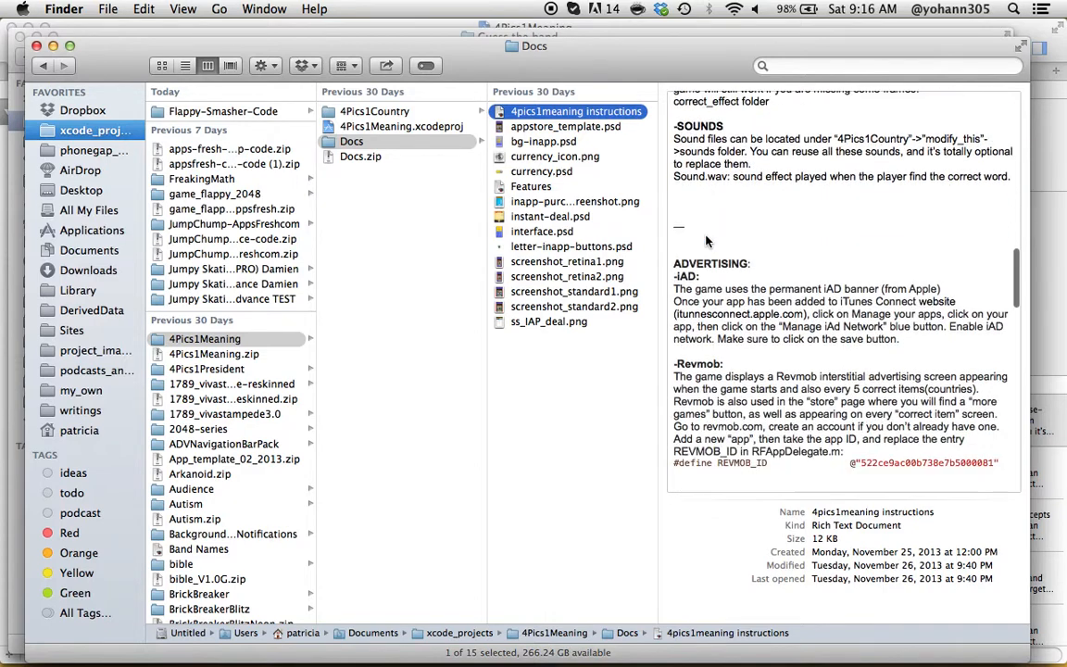
scroll("down", 3)
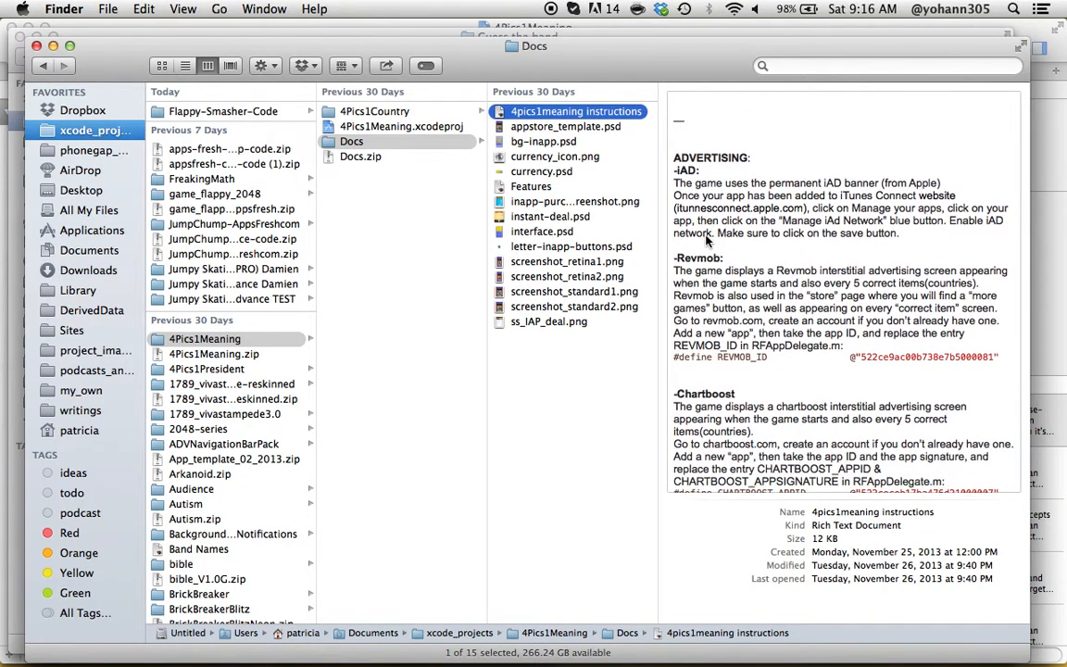
scroll("down", 3)
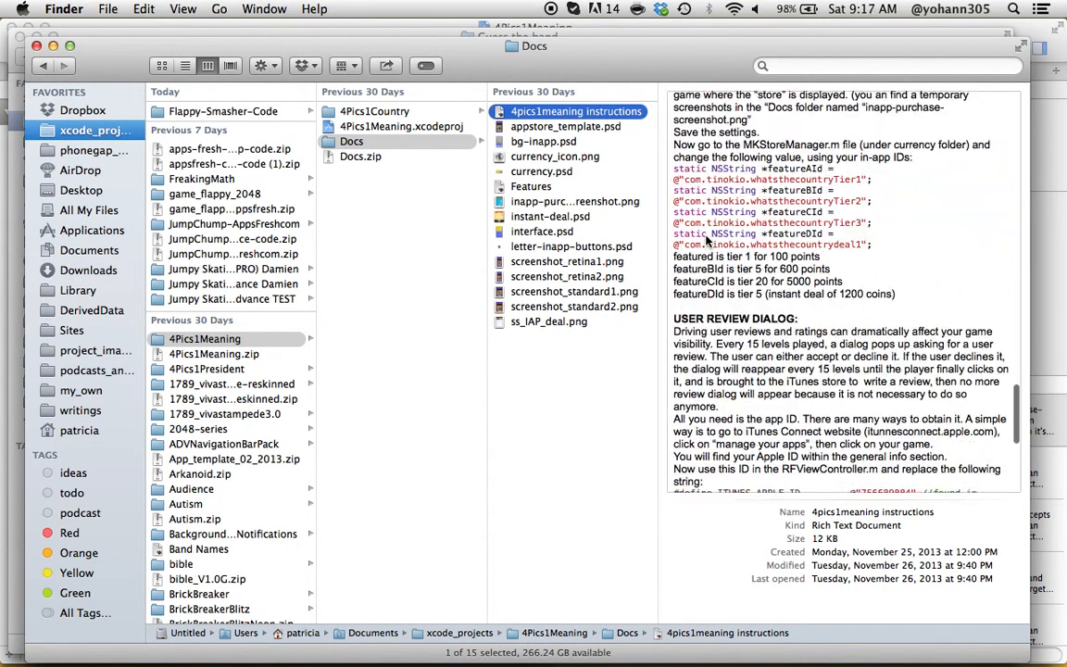
scroll("down", 3)
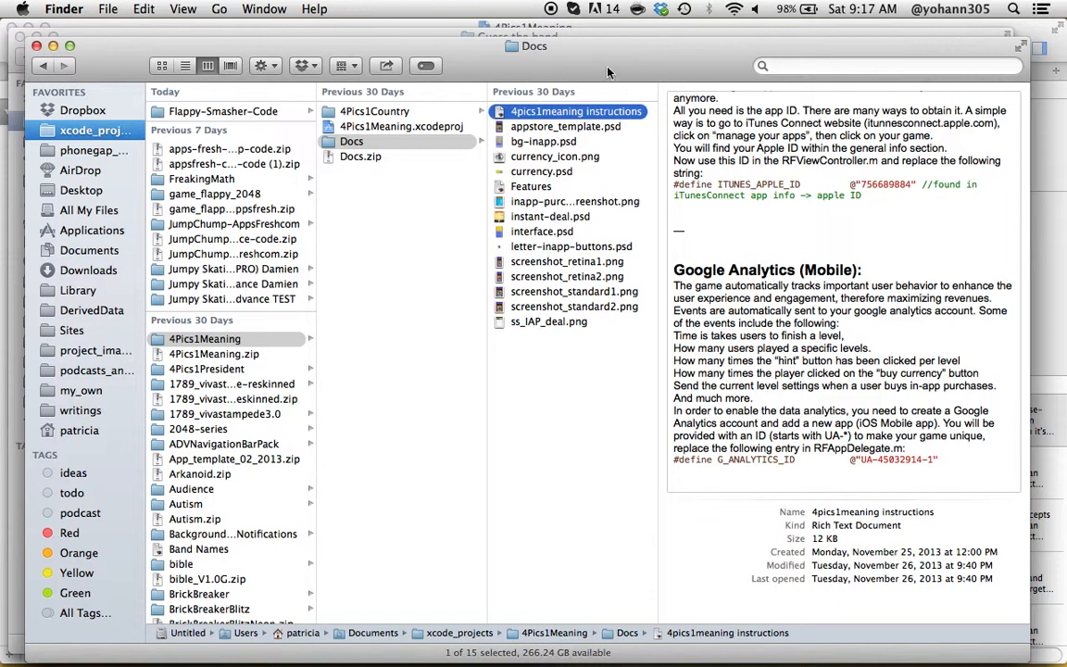
mouse_move(631, 53)
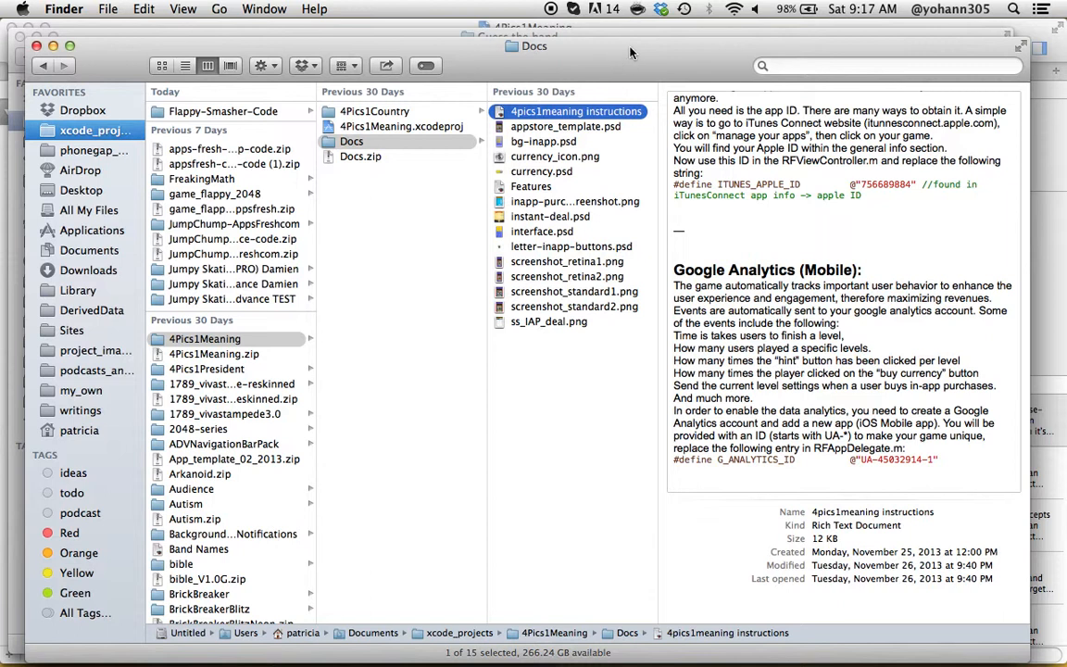
mouse_move(630, 53)
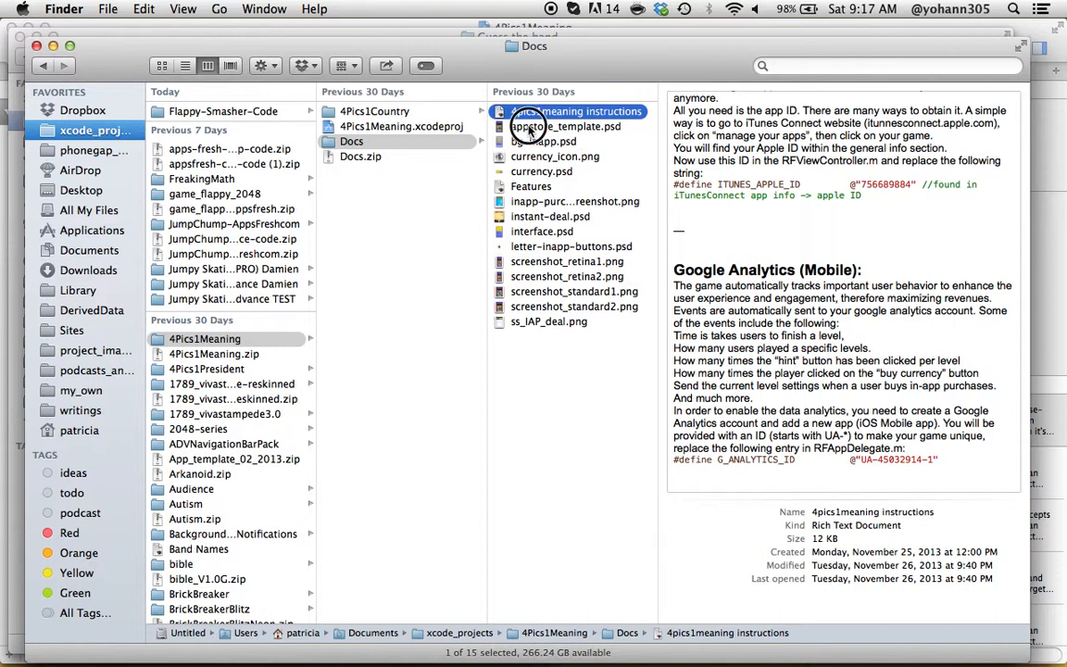
Preview appstore_template, bg-inapp, currency, instant-deal and interface PSD designs.
left_click(570, 126)
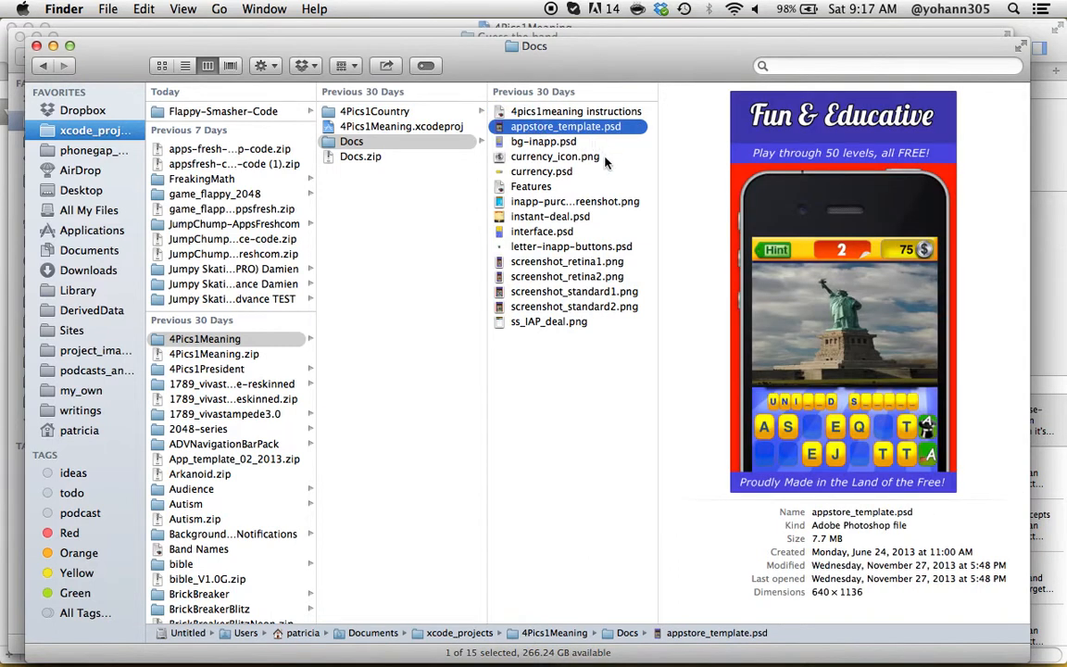
mouse_move(837, 227)
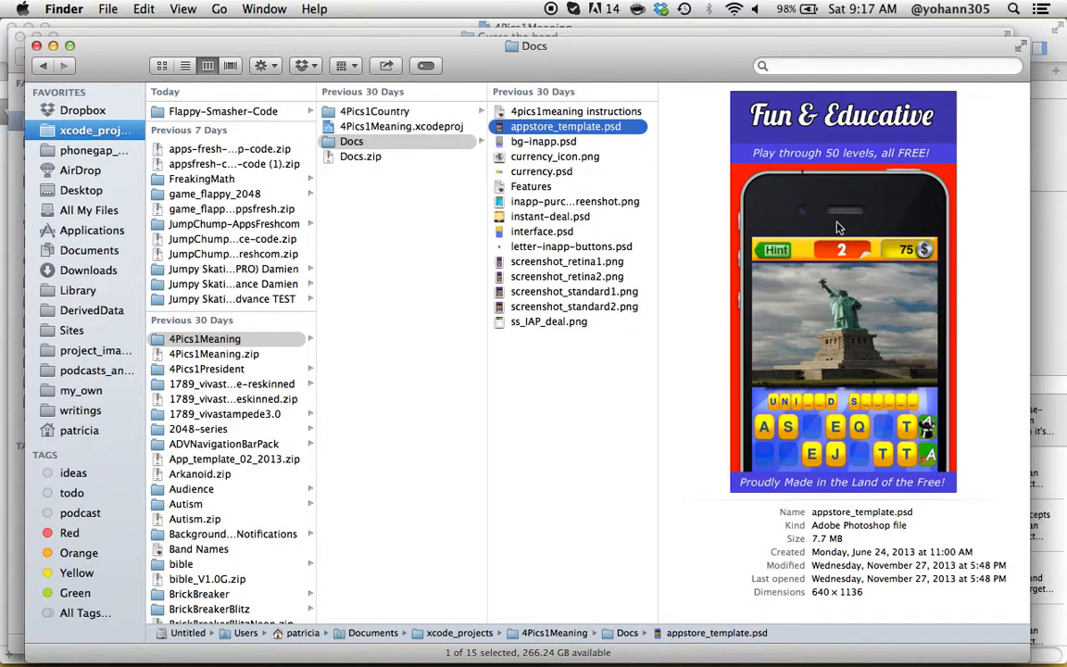
mouse_move(523, 172)
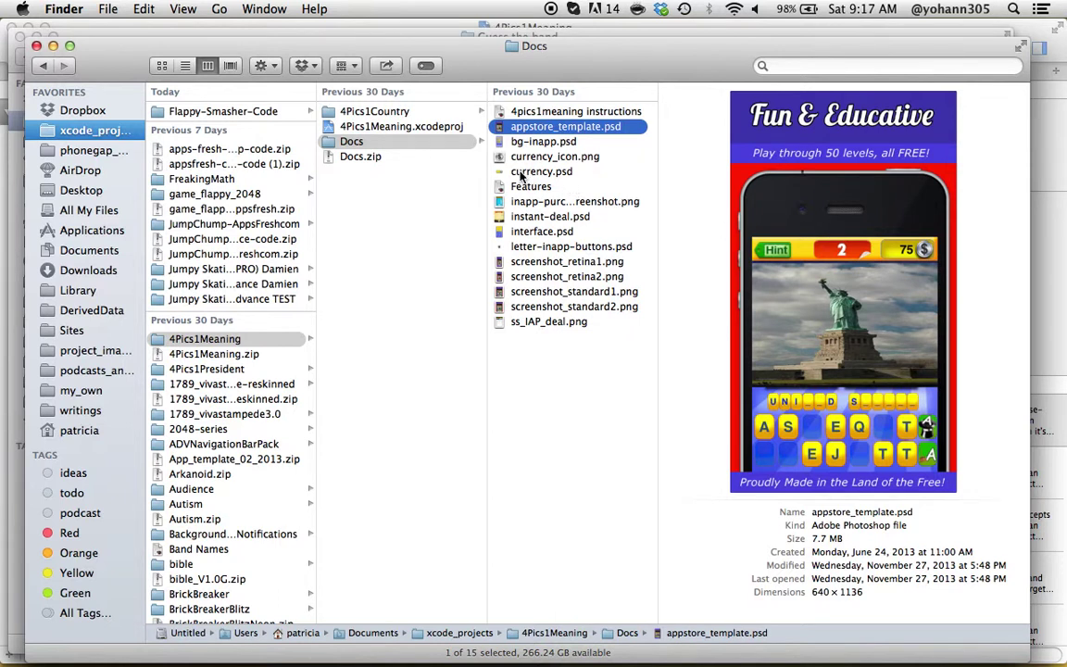
left_click(543, 141)
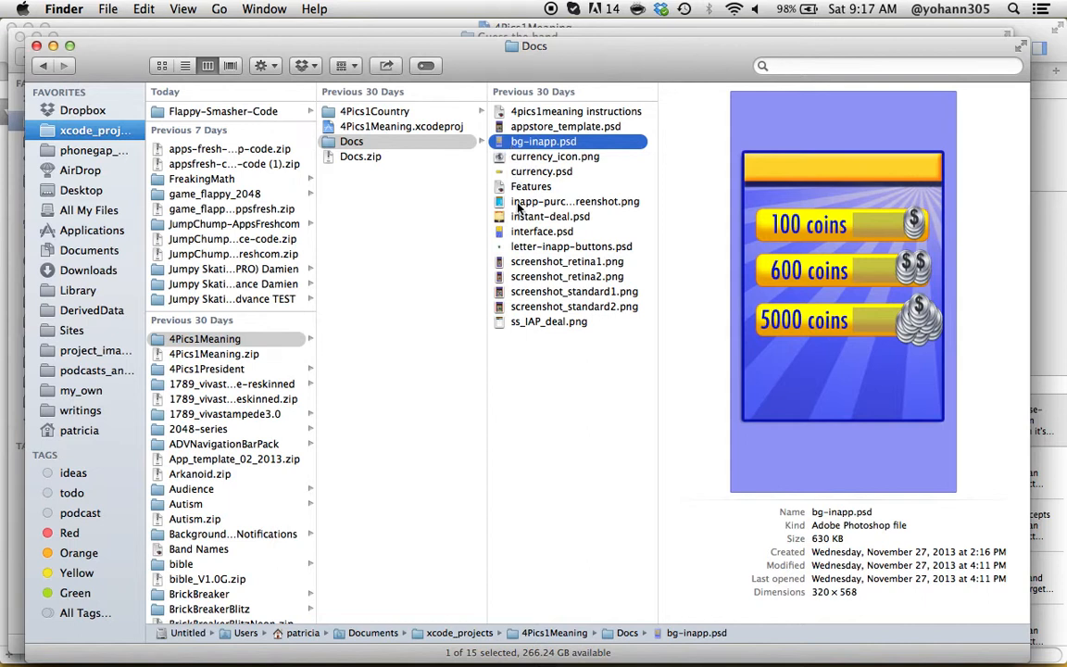
left_click(542, 171)
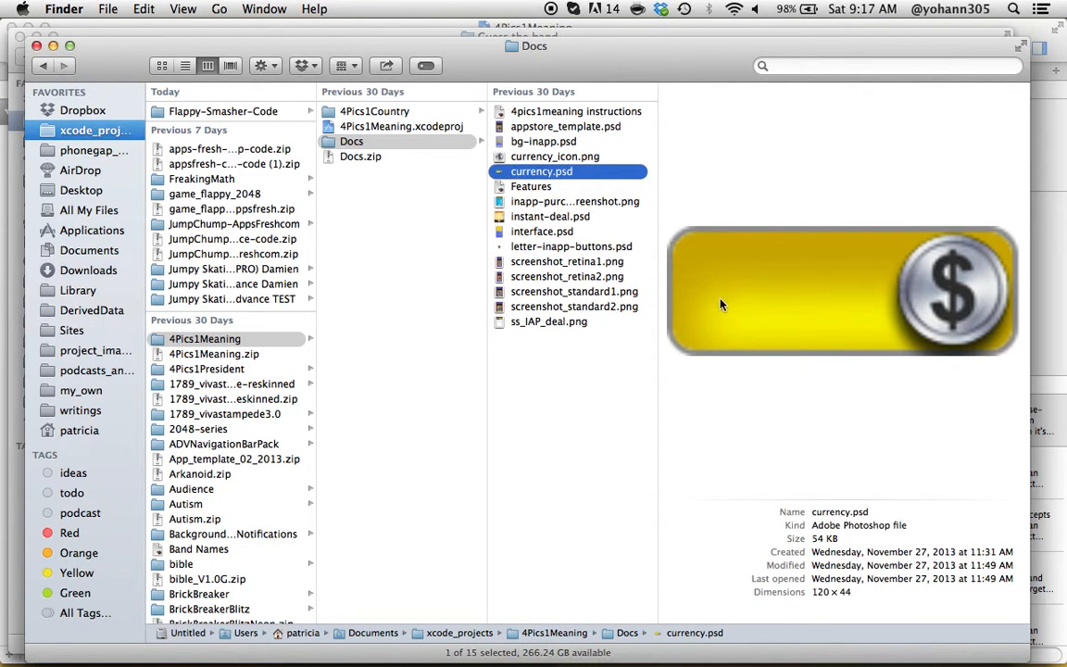
left_click(560, 216)
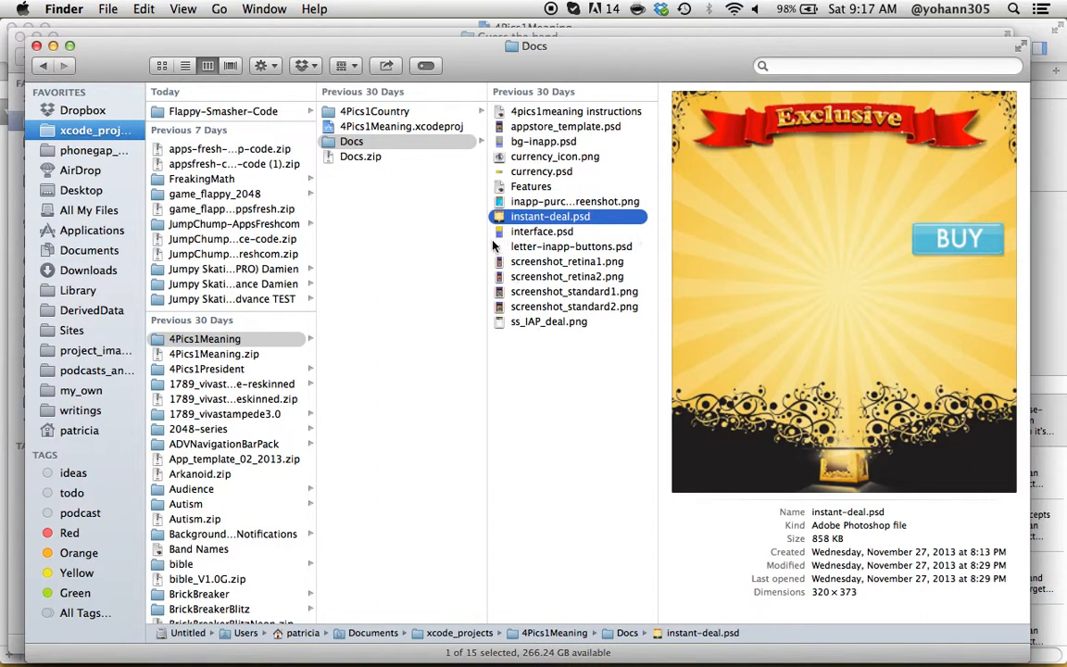
left_click(542, 230)
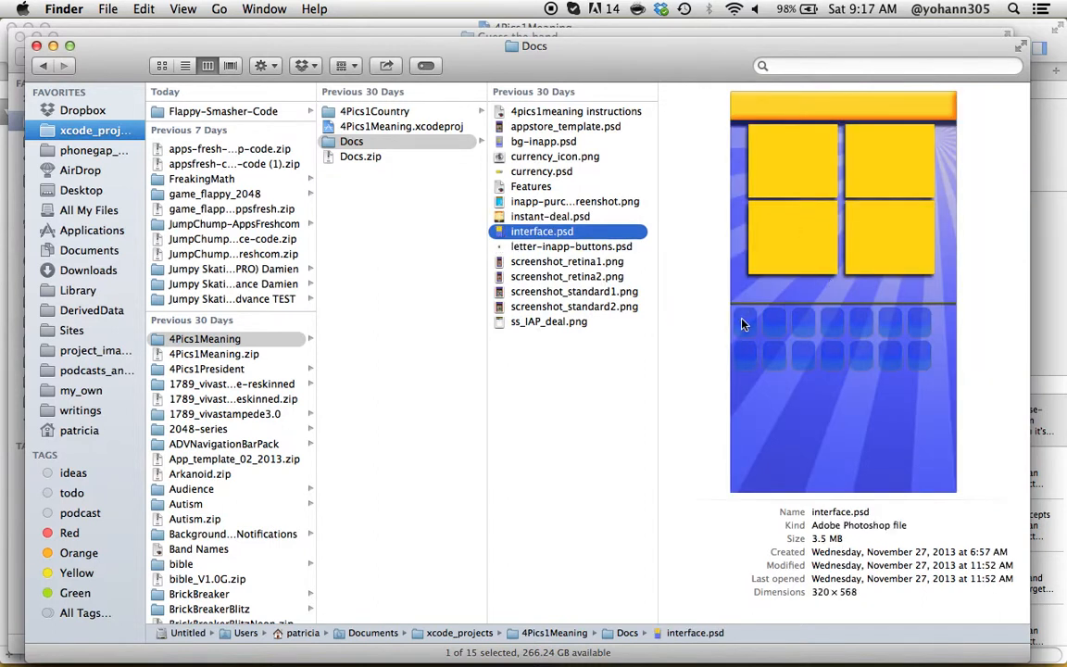
mouse_move(722, 309)
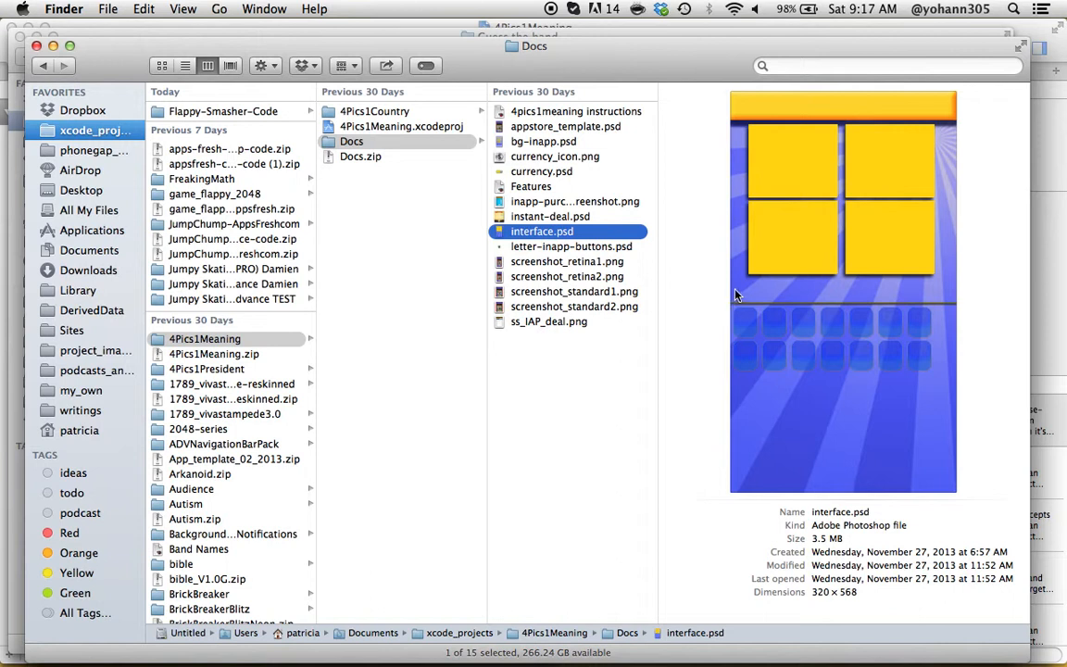
mouse_move(744, 292)
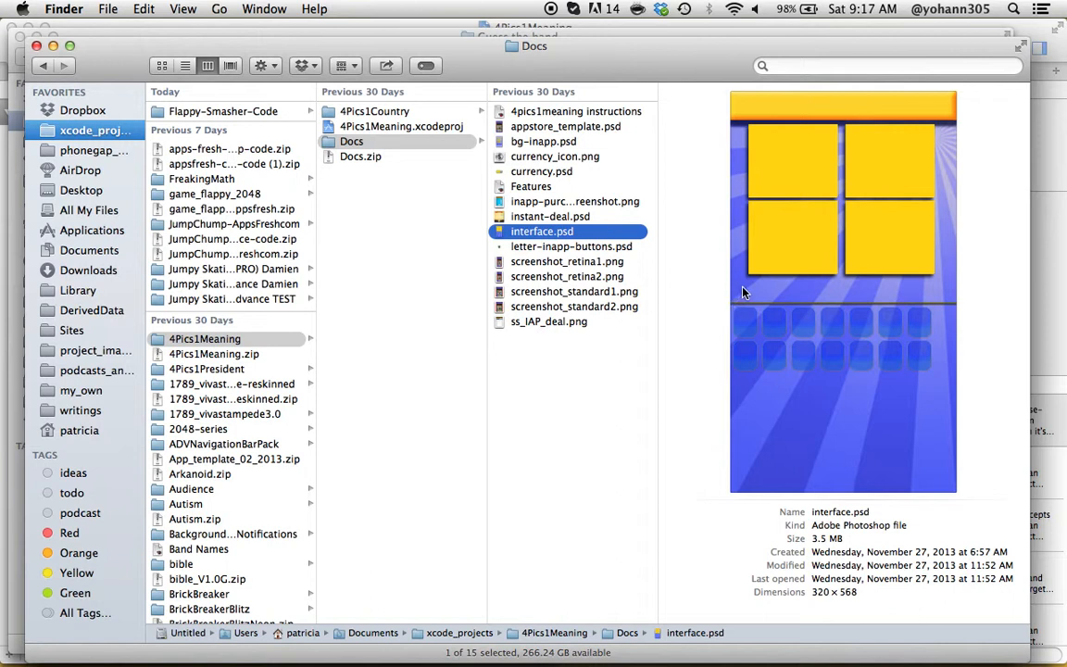
mouse_move(566, 291)
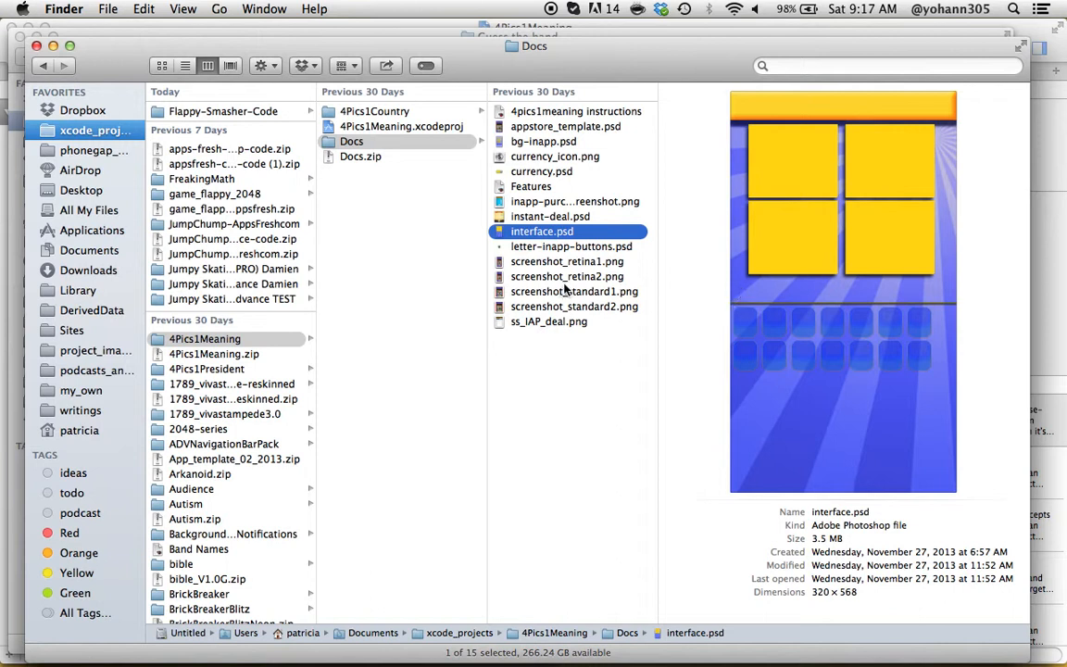
Preview the retina, instant deal and standard app screenshots.
left_click(568, 261)
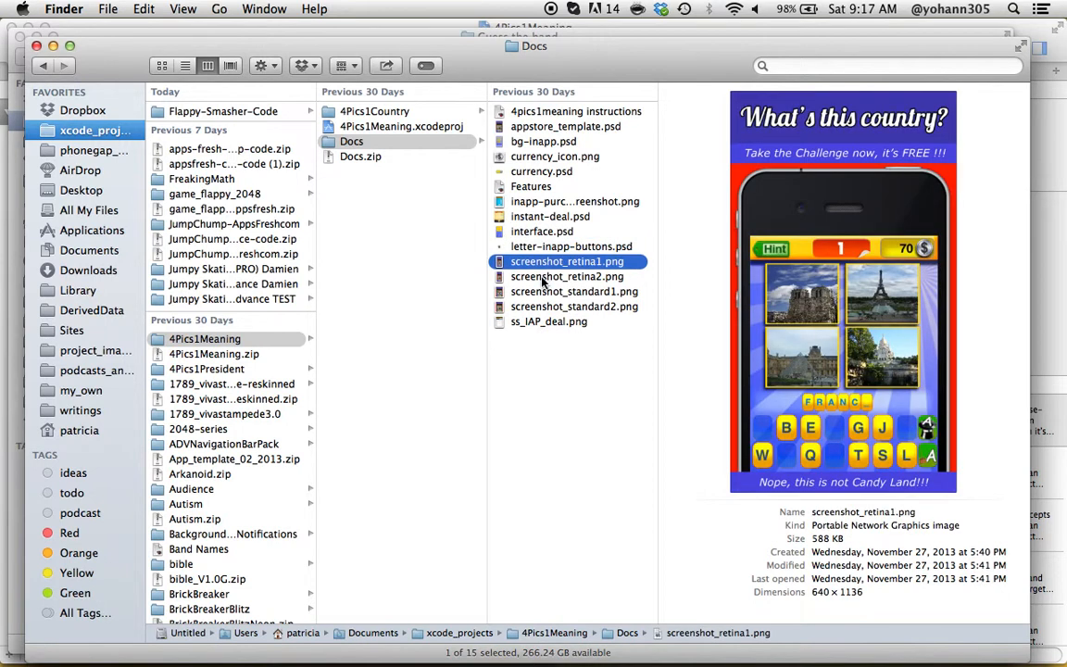
left_click(549, 321)
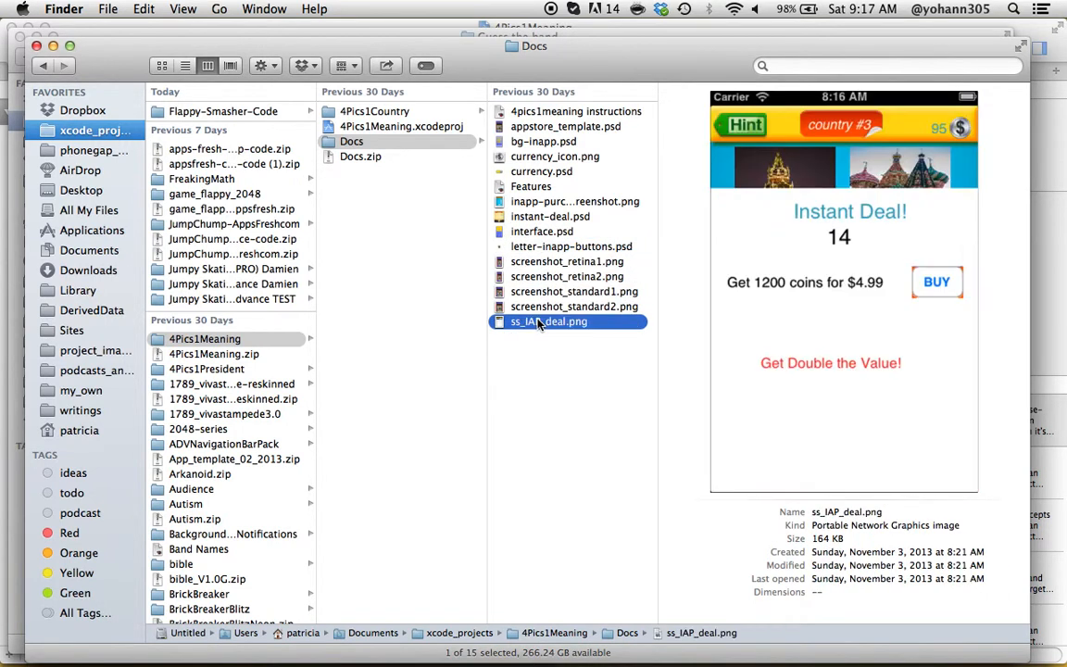
left_click(572, 306)
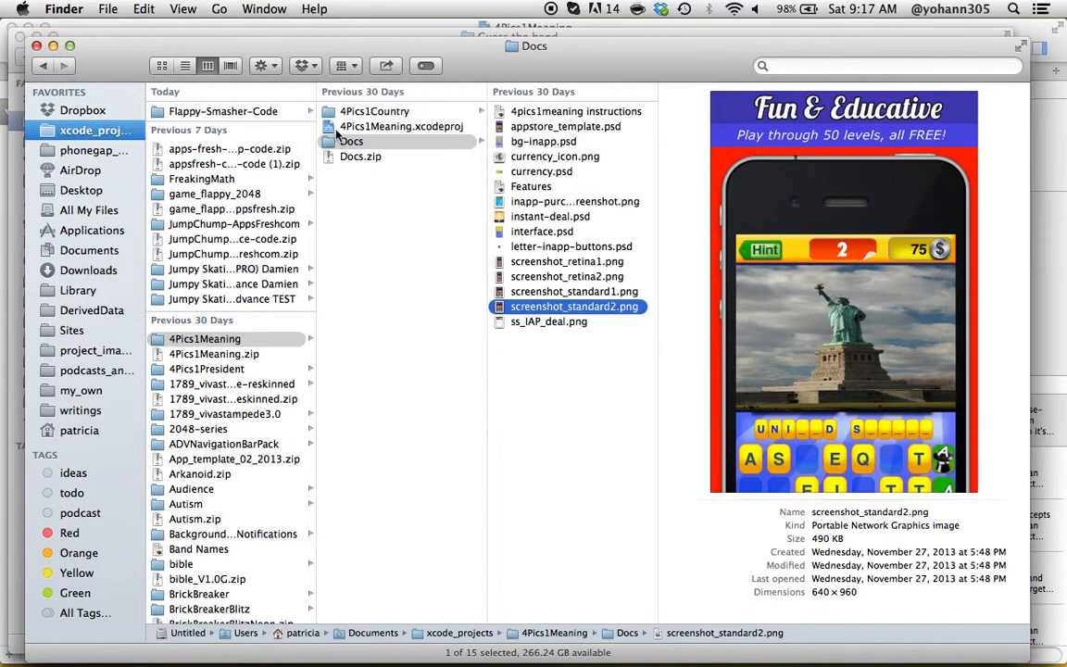
Open 4Pics1Country > modify_this and view 1Pic1Country_Hints.txt in Quick Look.
left_click(372, 111)
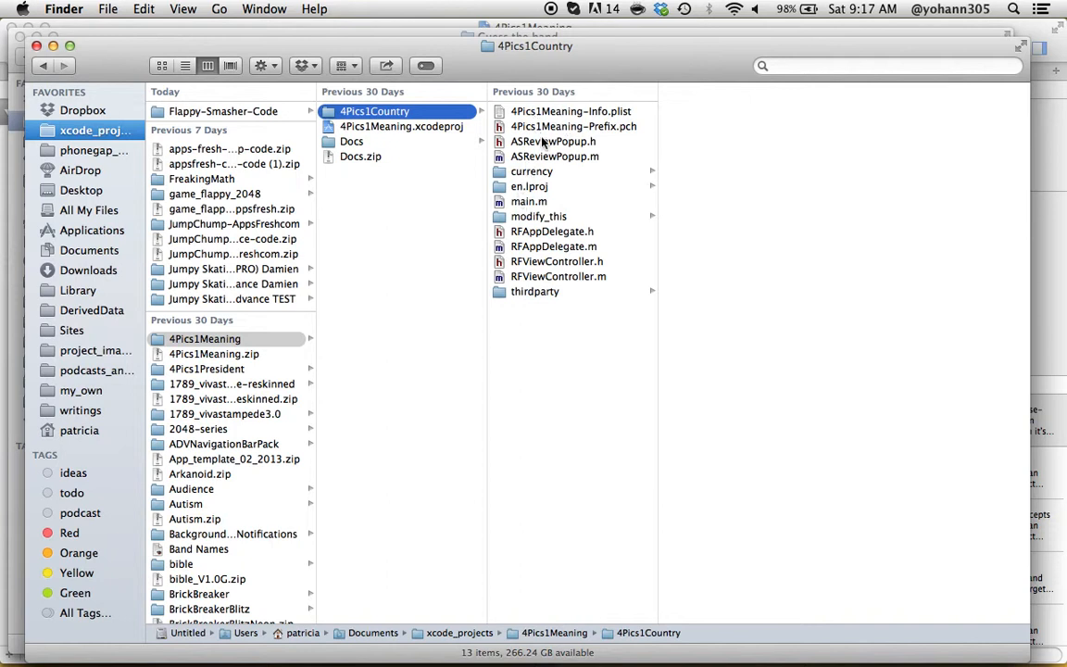
mouse_move(533, 307)
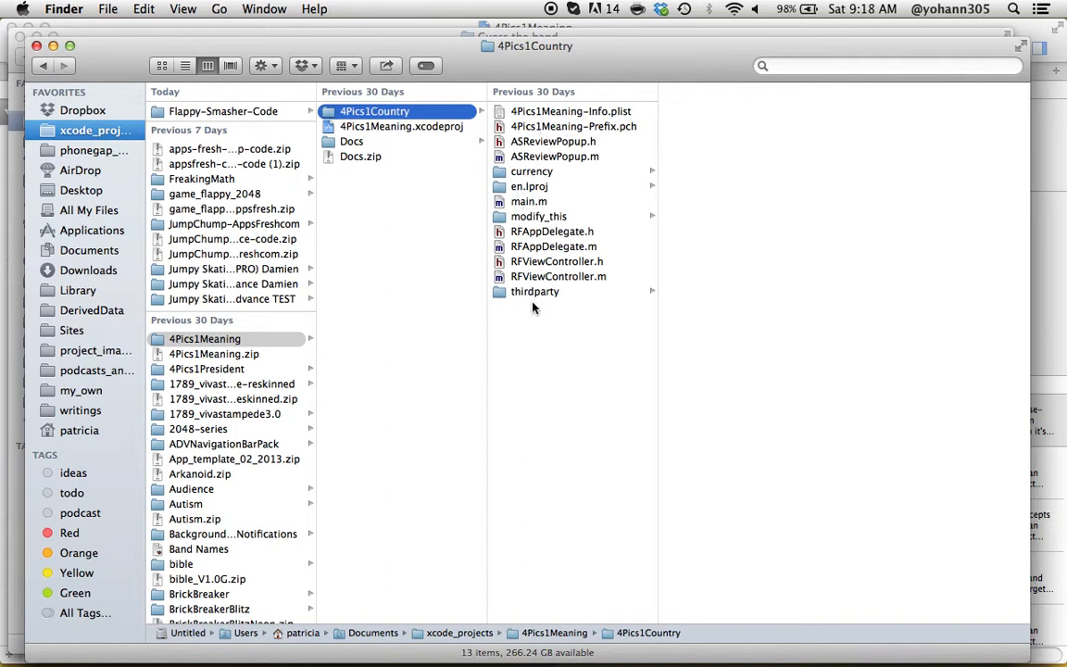
left_click(538, 216)
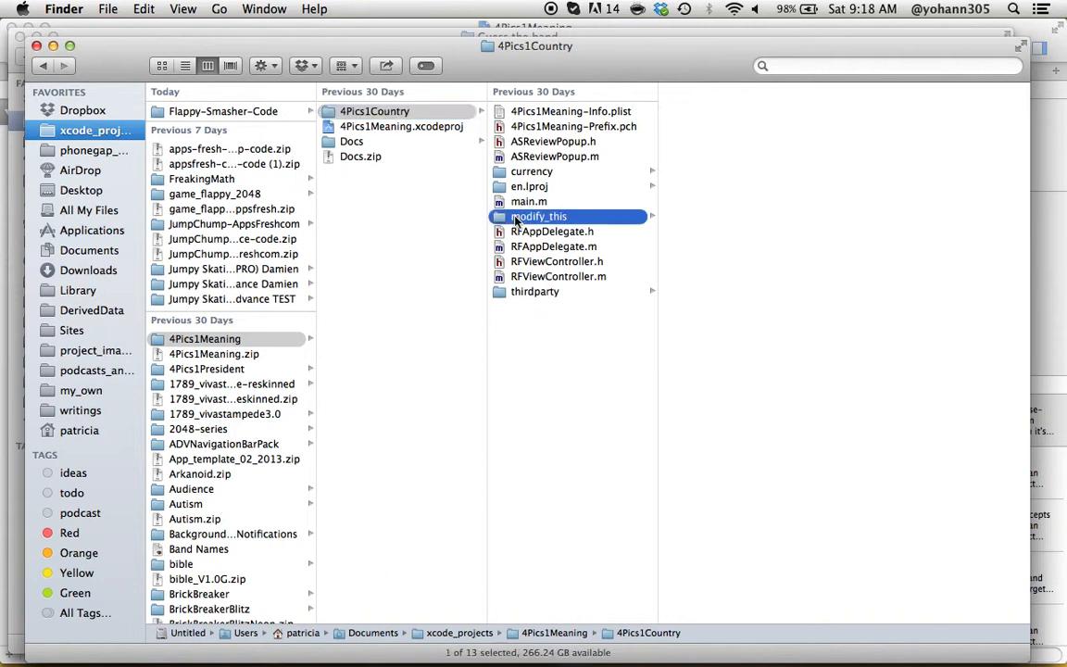
left_click(540, 215)
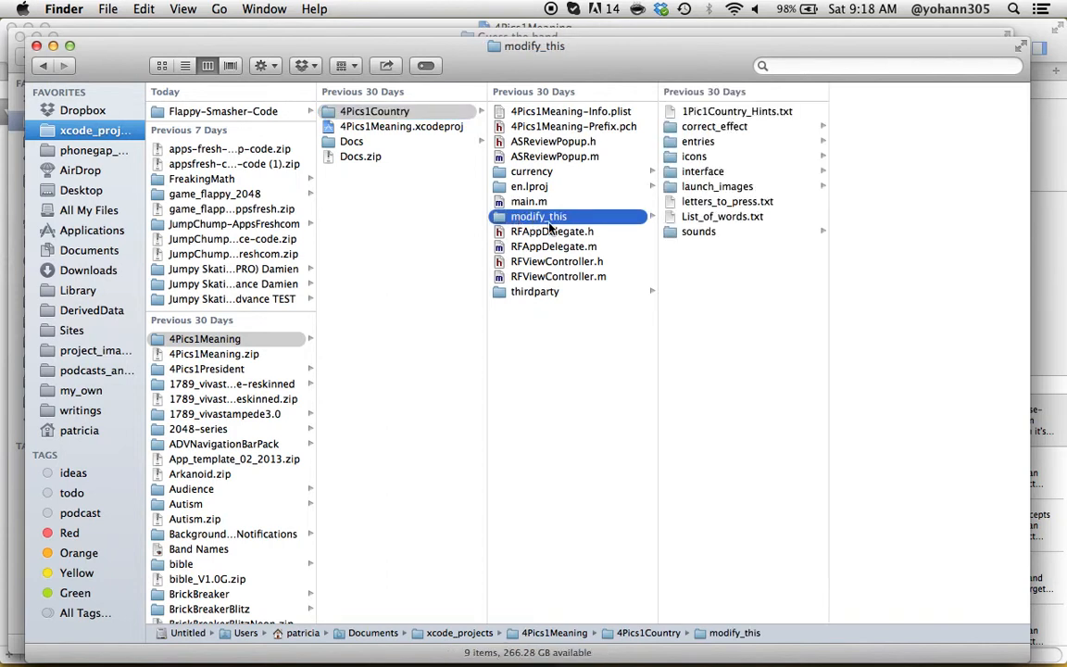
mouse_move(627, 206)
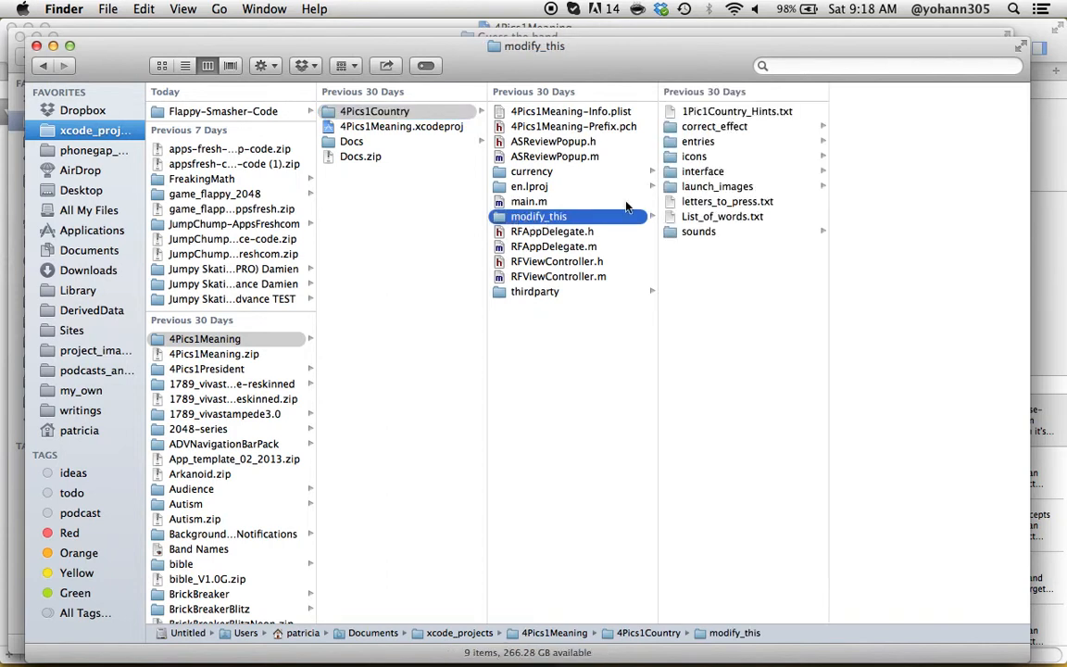
left_click(737, 111)
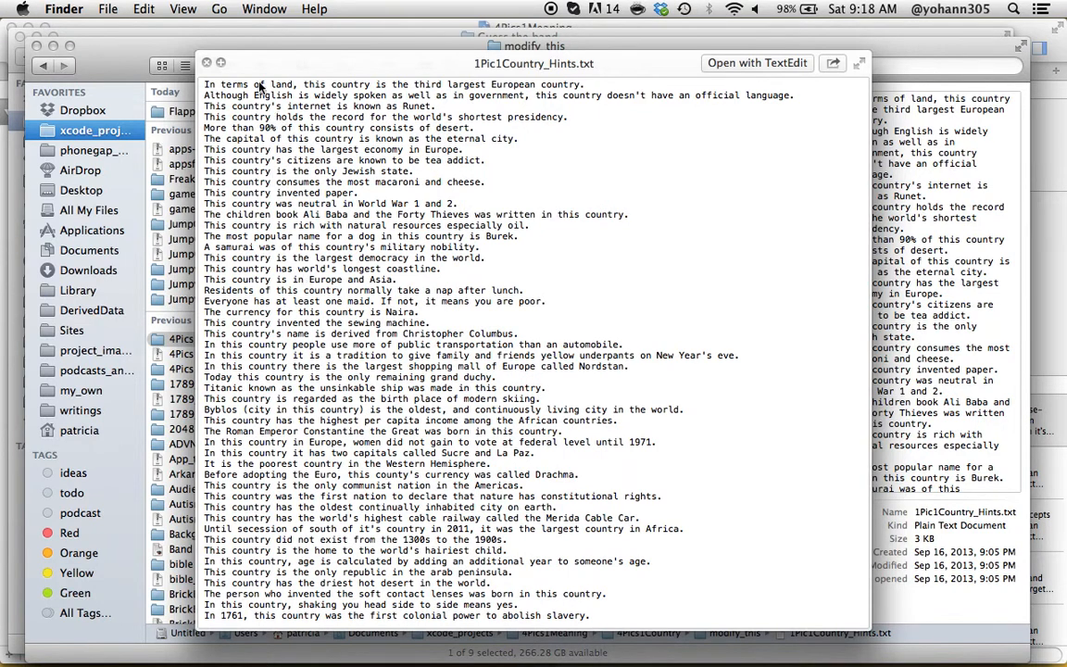
mouse_move(240, 91)
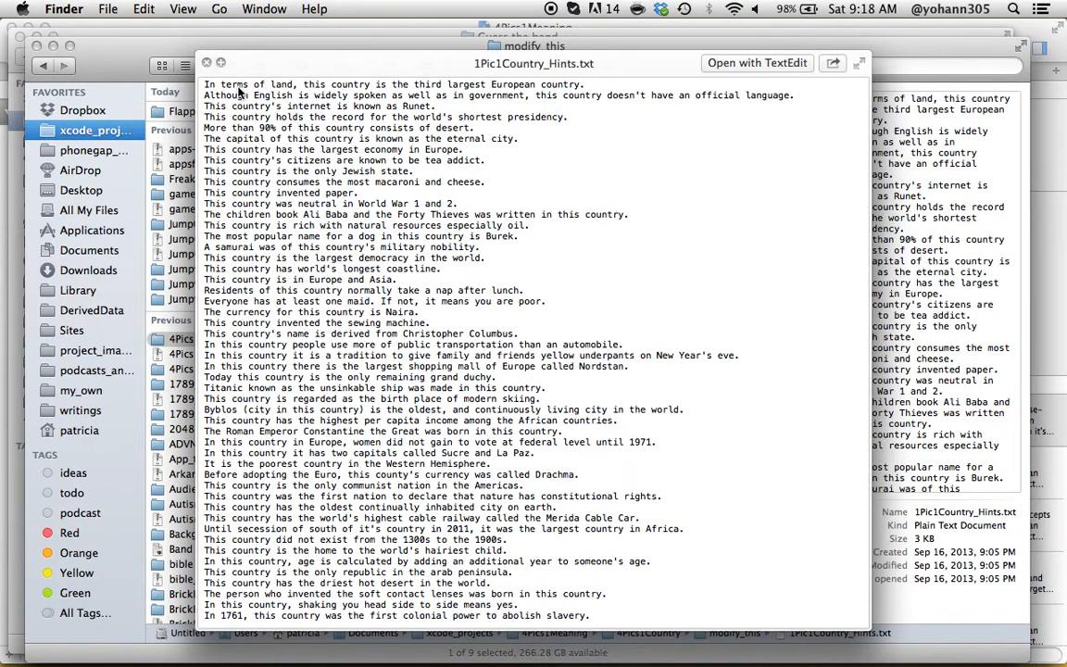
mouse_move(287, 98)
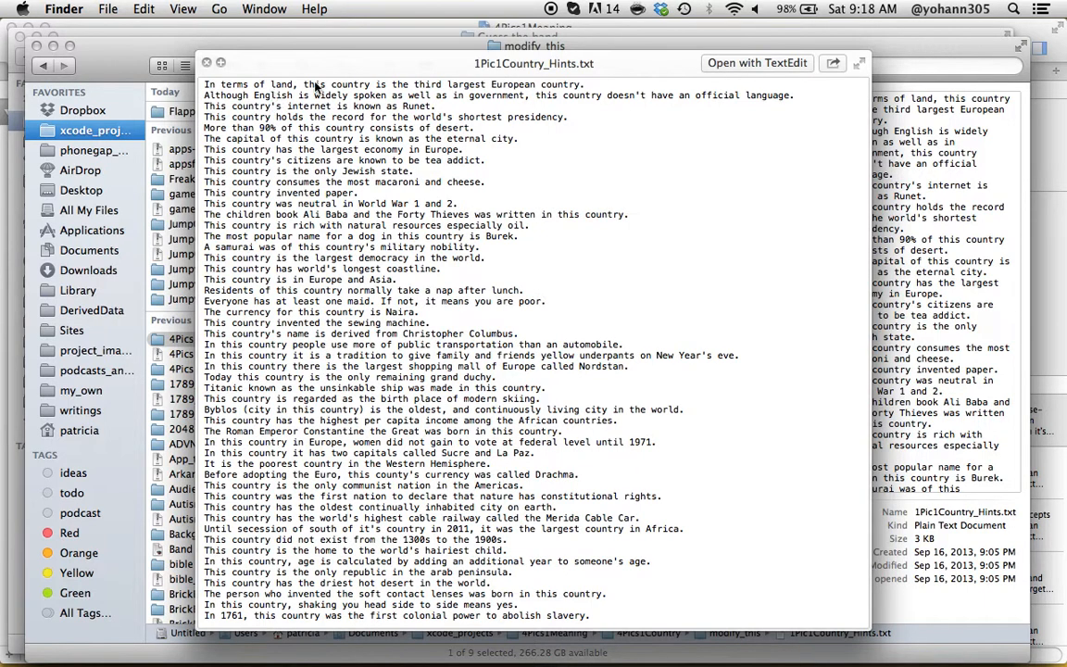
mouse_move(430, 80)
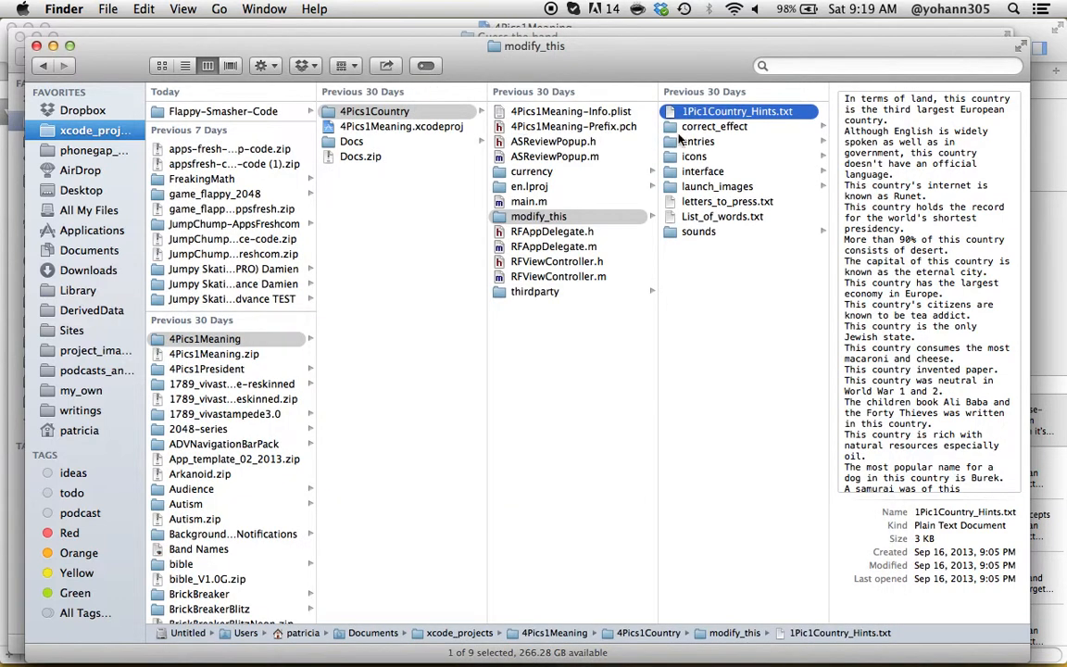
mouse_move(703, 136)
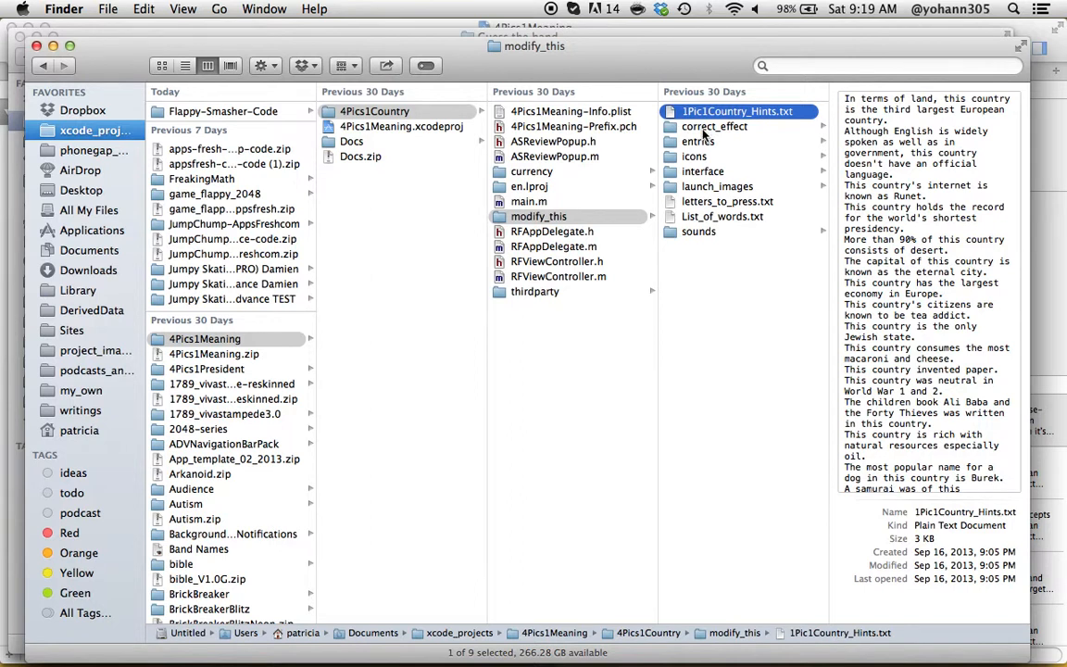
Preview FireWorks3, FireWorks4 and FireWorks14 in correct_effect, then open entries.
left_click(715, 126)
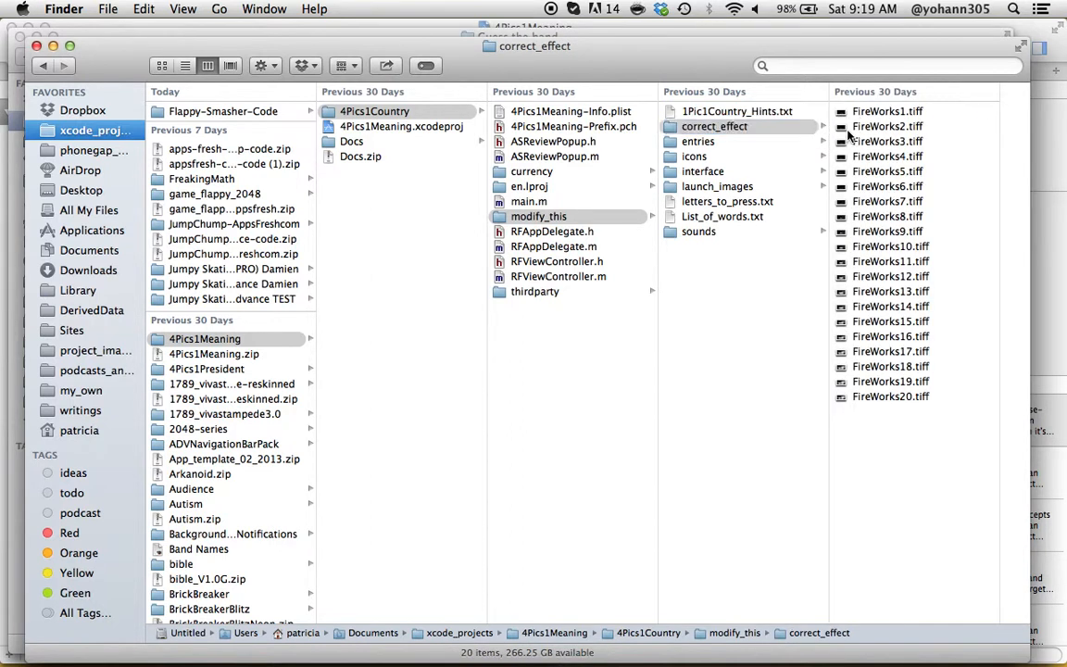
left_click(744, 141)
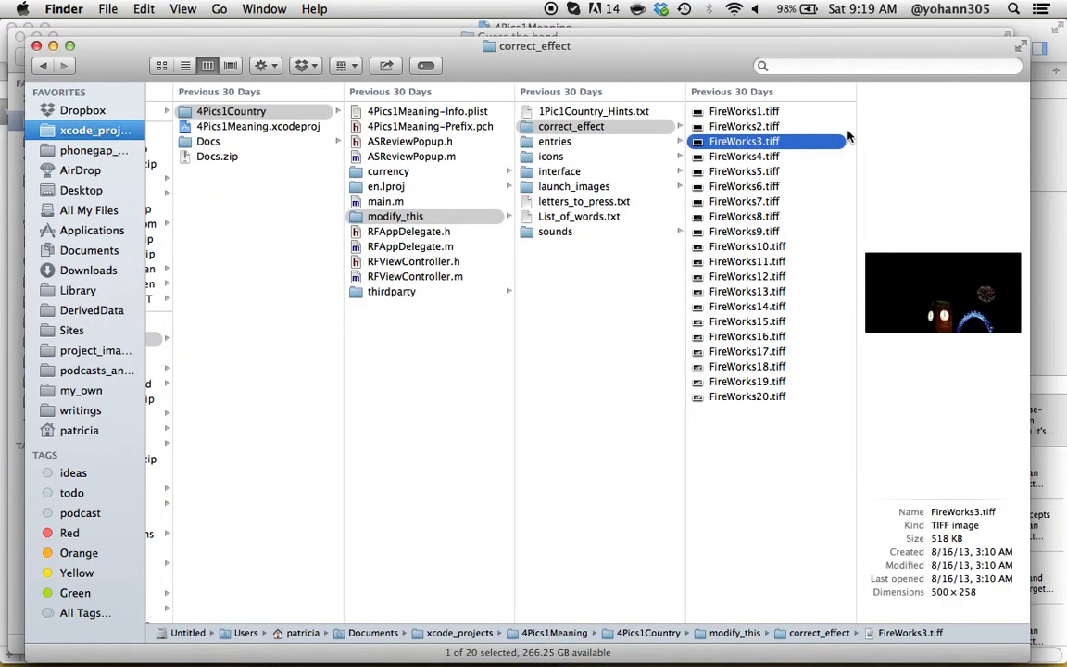
left_click(746, 155)
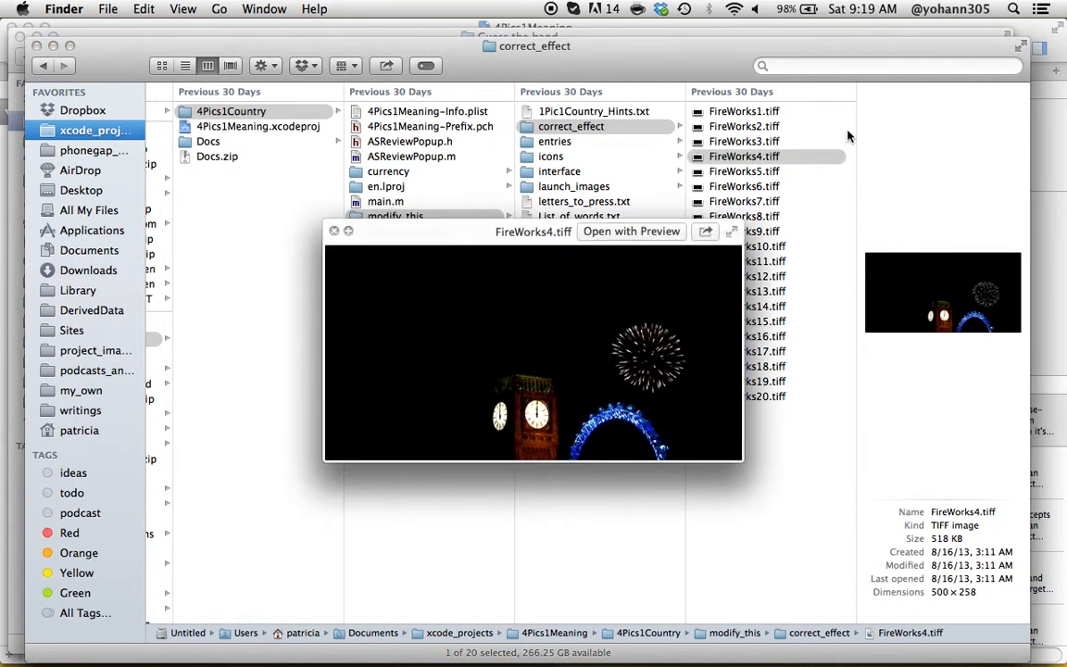
left_click(762, 230)
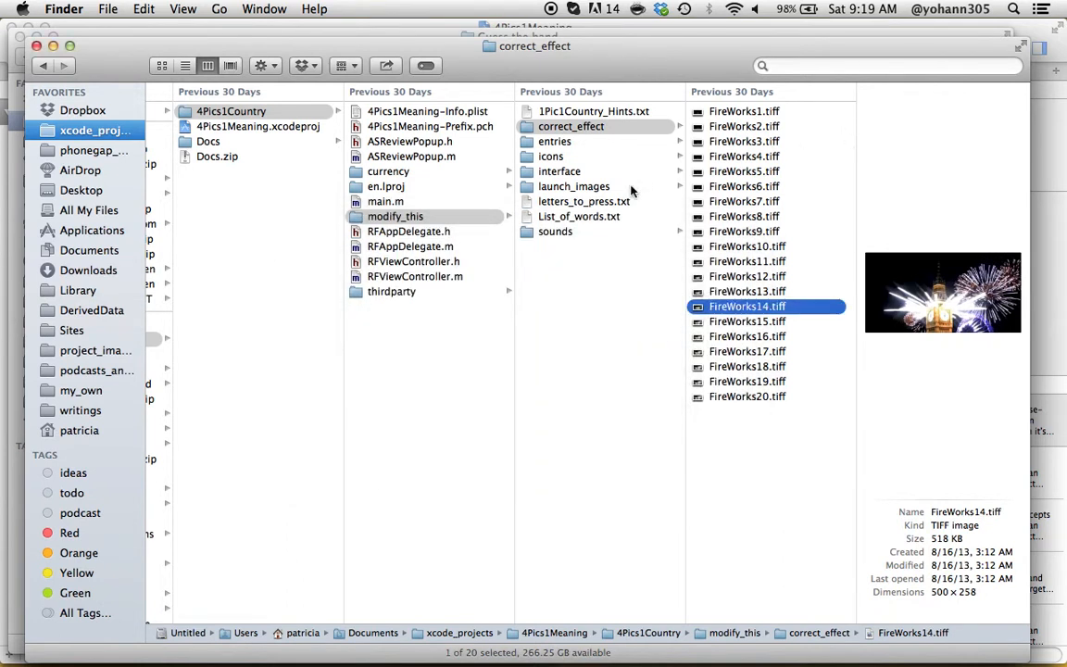
left_click(554, 141)
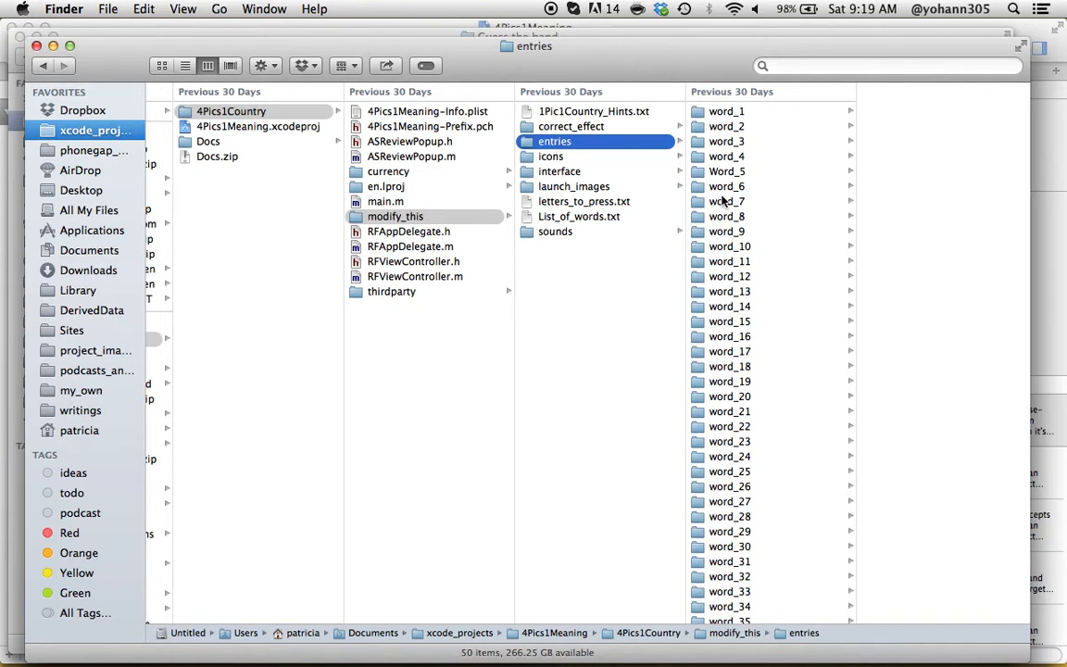
Open entries > word_1 to show word_1_image_1 through word_1_image_4.
scroll("down", 3)
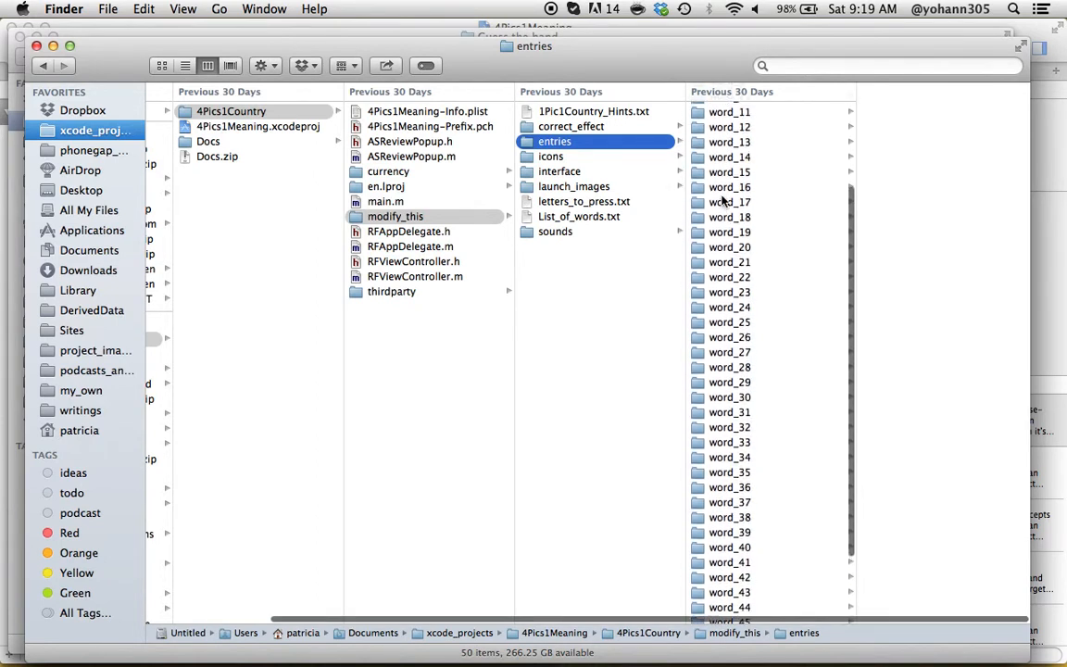
scroll("down", 3)
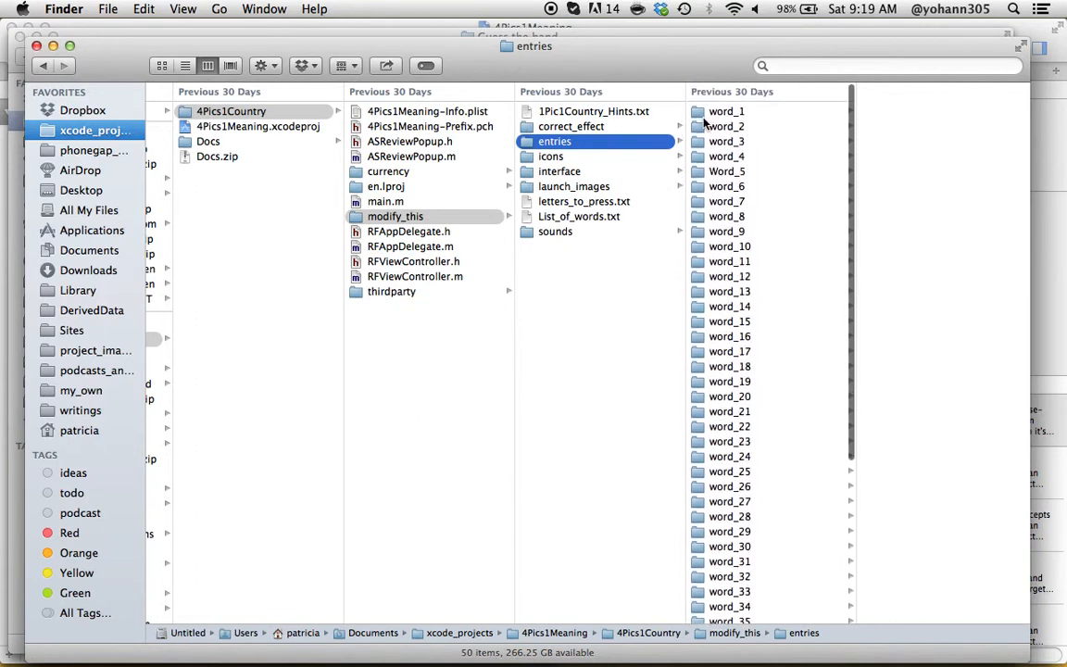
left_click(727, 111)
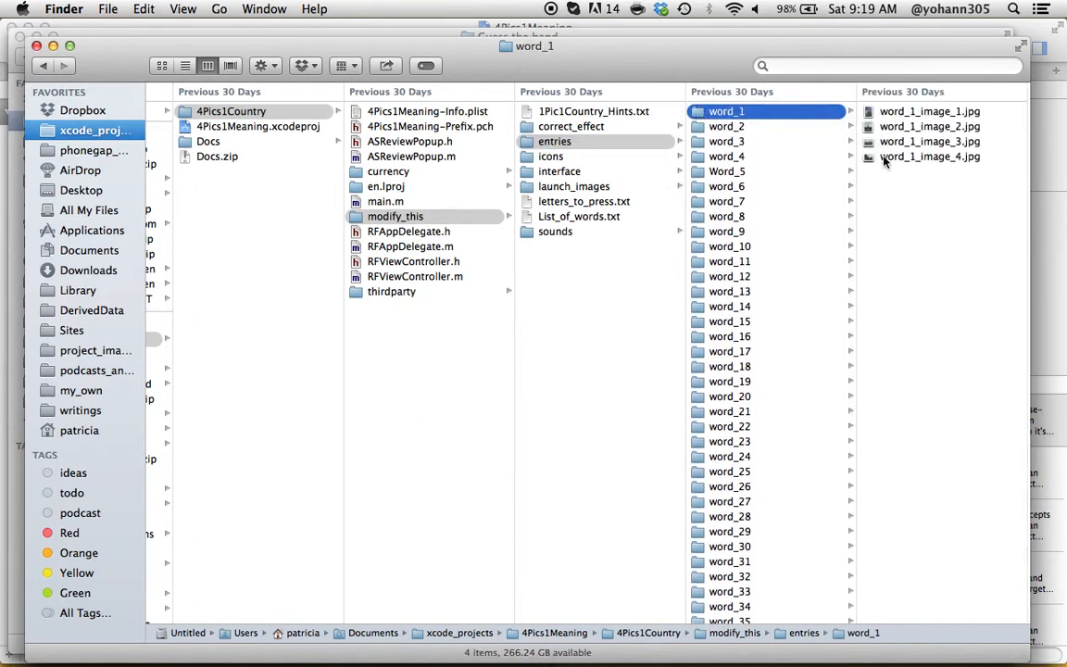
mouse_move(893, 129)
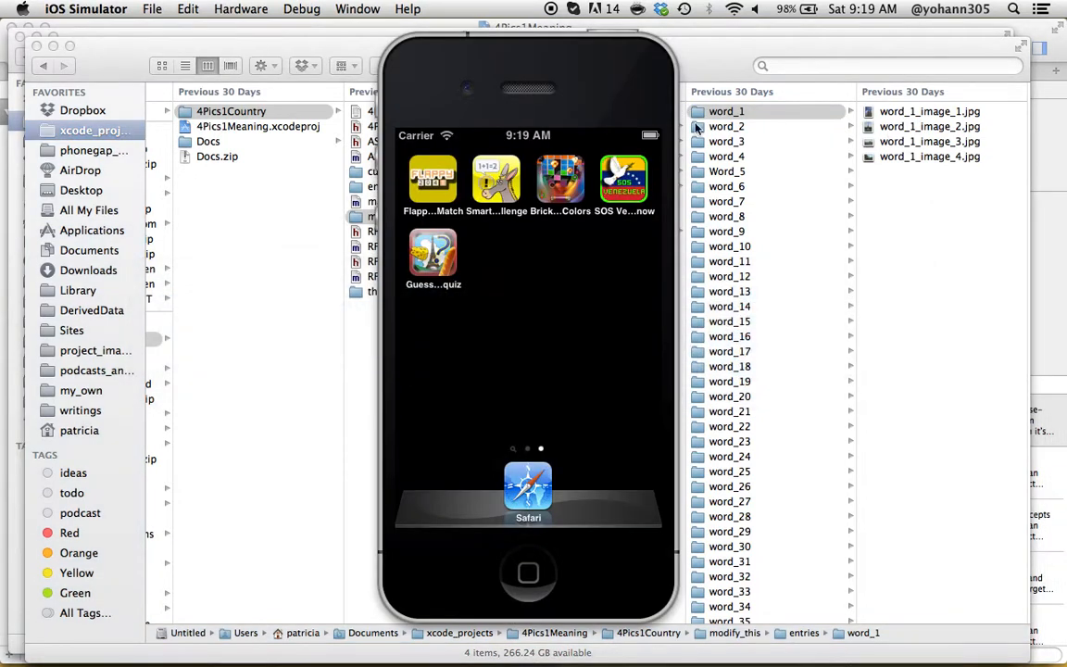
Launch the country quiz in the simulator, pass the splash screen, and open word_2.
left_click(434, 257)
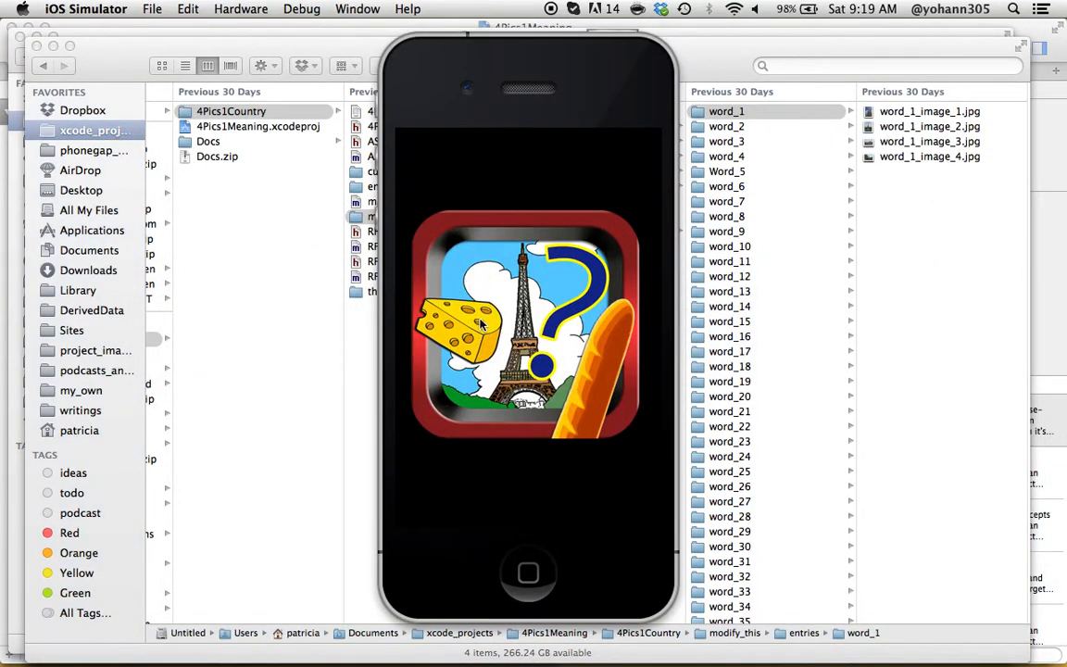
left_click(529, 329)
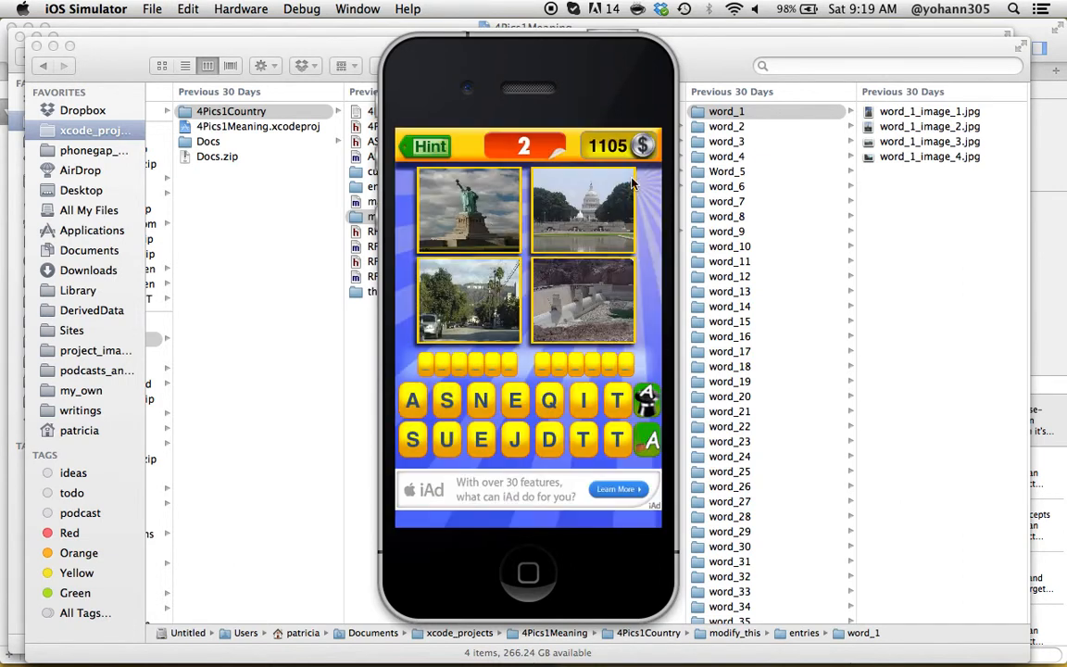
mouse_move(442, 305)
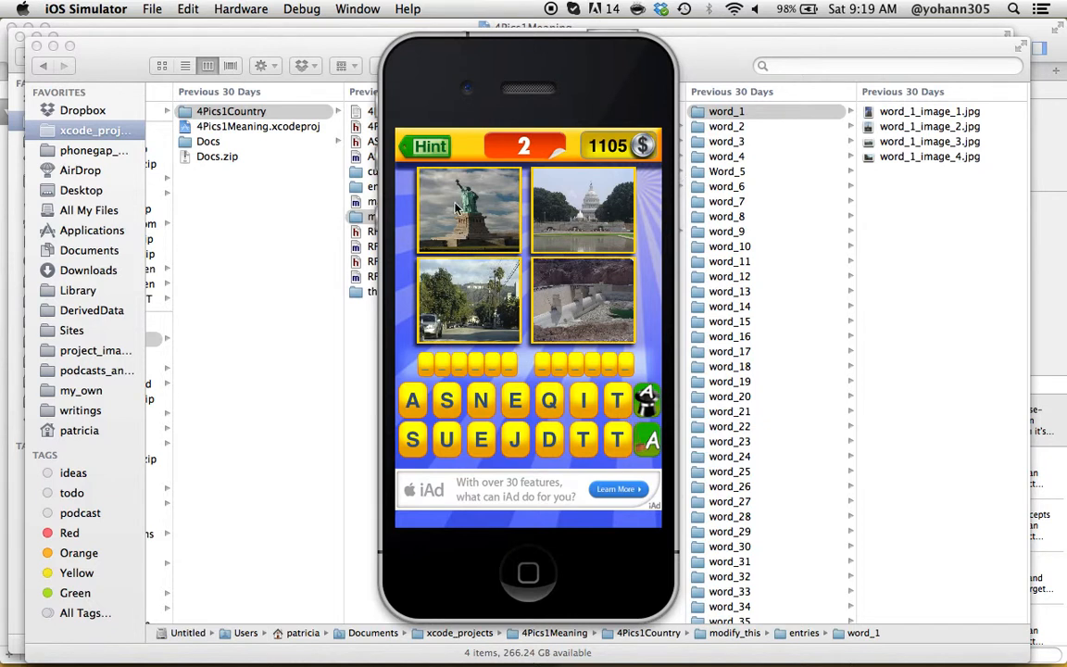
left_click(726, 126)
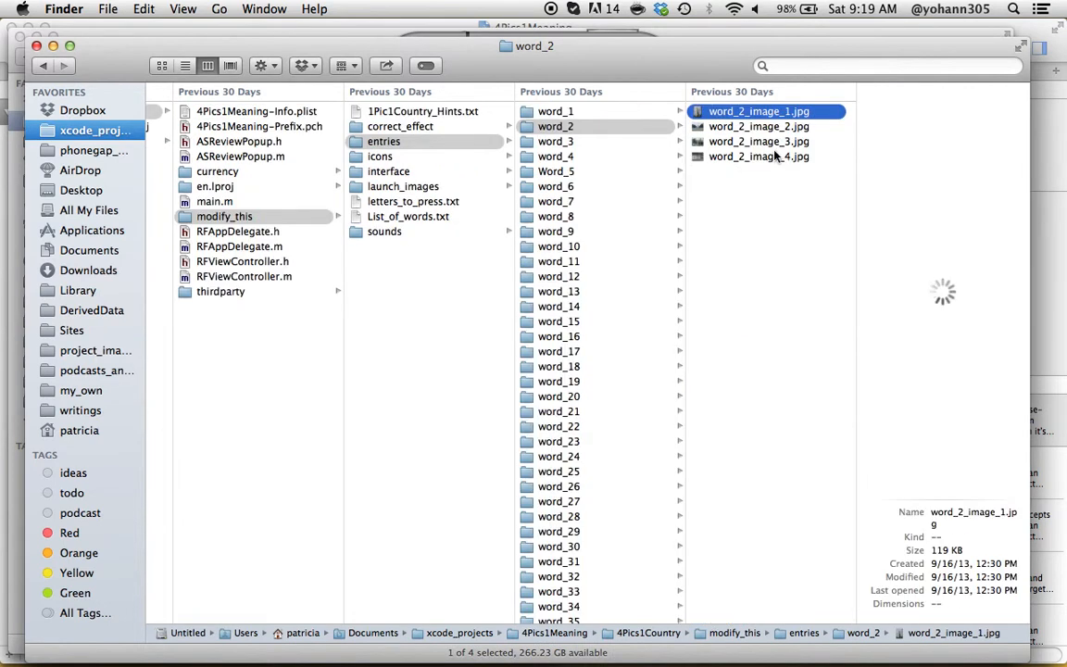
Preview word_2_image_4, then open the icons folder with four app icon PNGs.
left_click(760, 126)
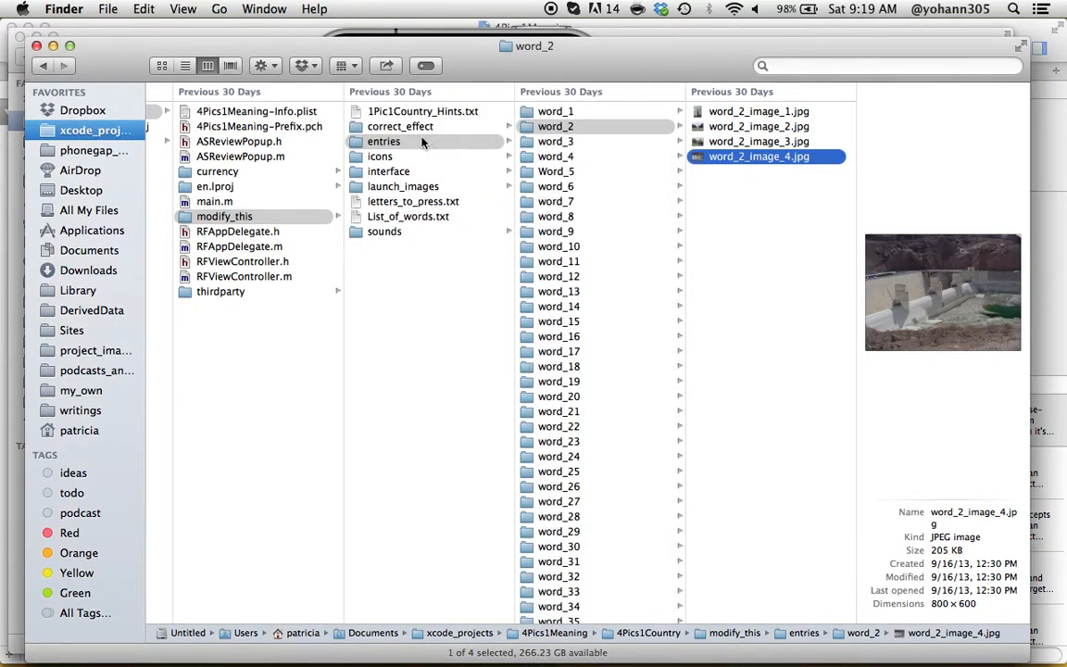
left_click(380, 156)
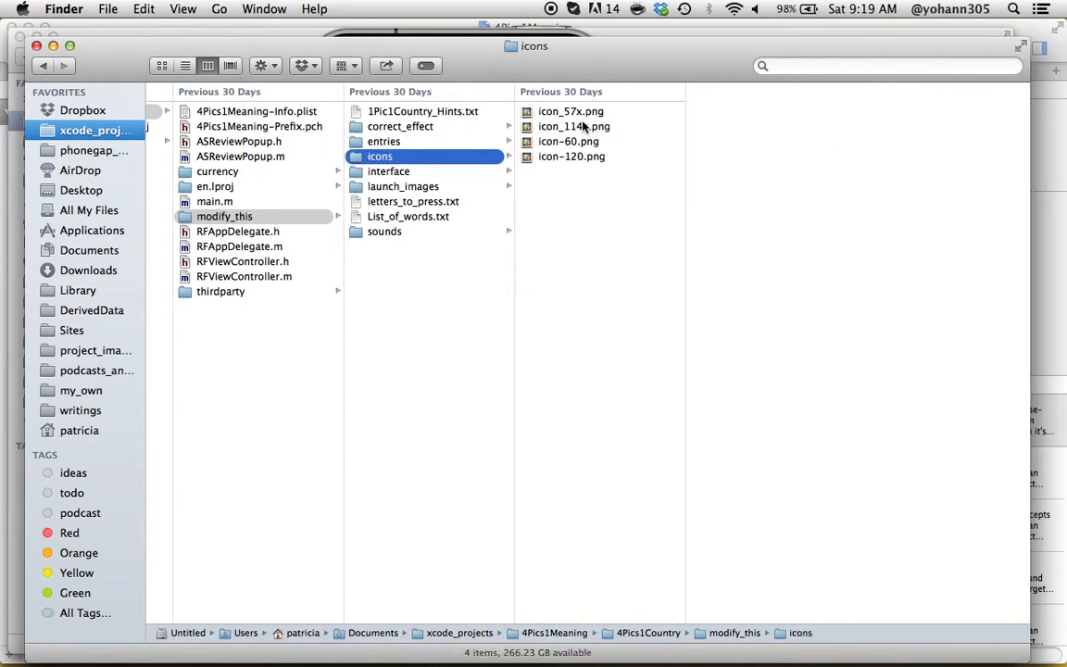
Preview icon-60 and the interface PNGs through interface.png, then open launch_images.
left_click(573, 141)
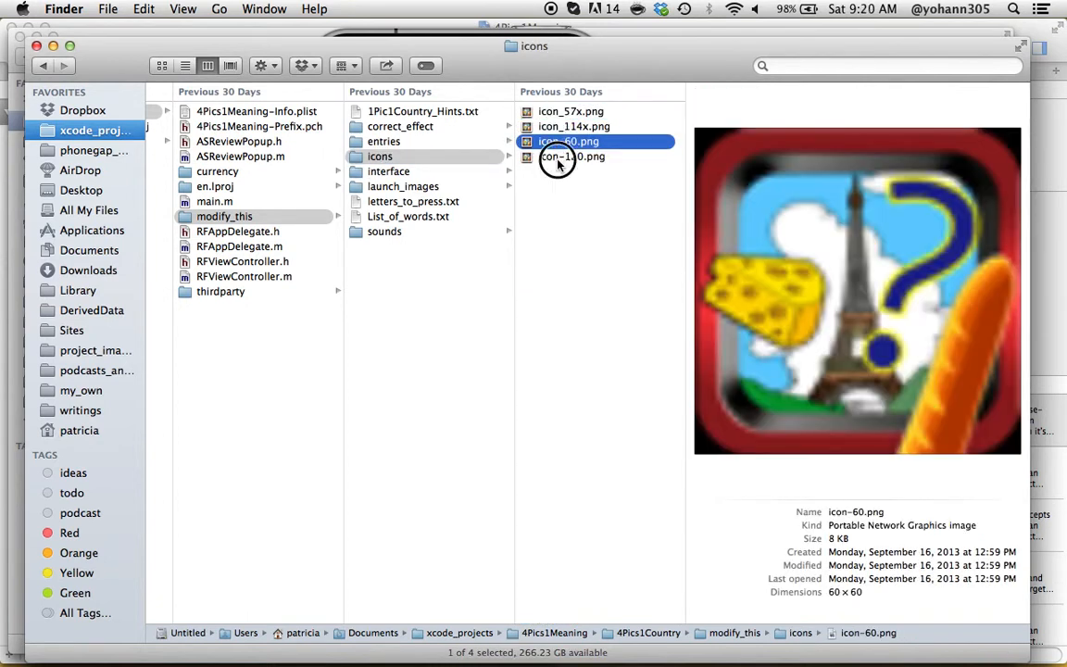
left_click(387, 170)
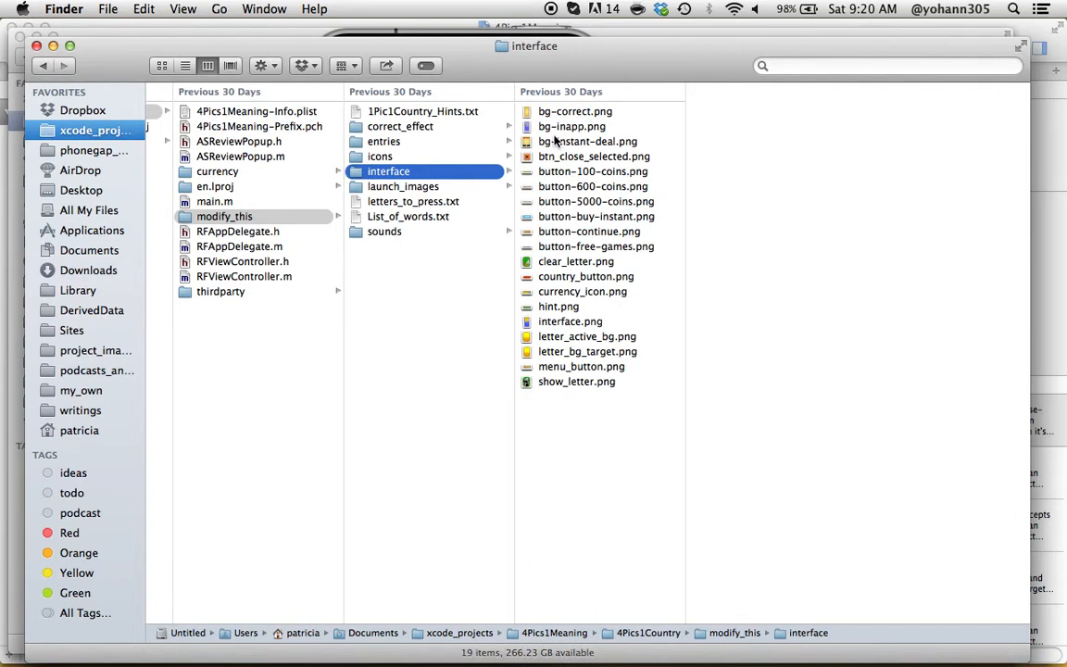
left_click(571, 126)
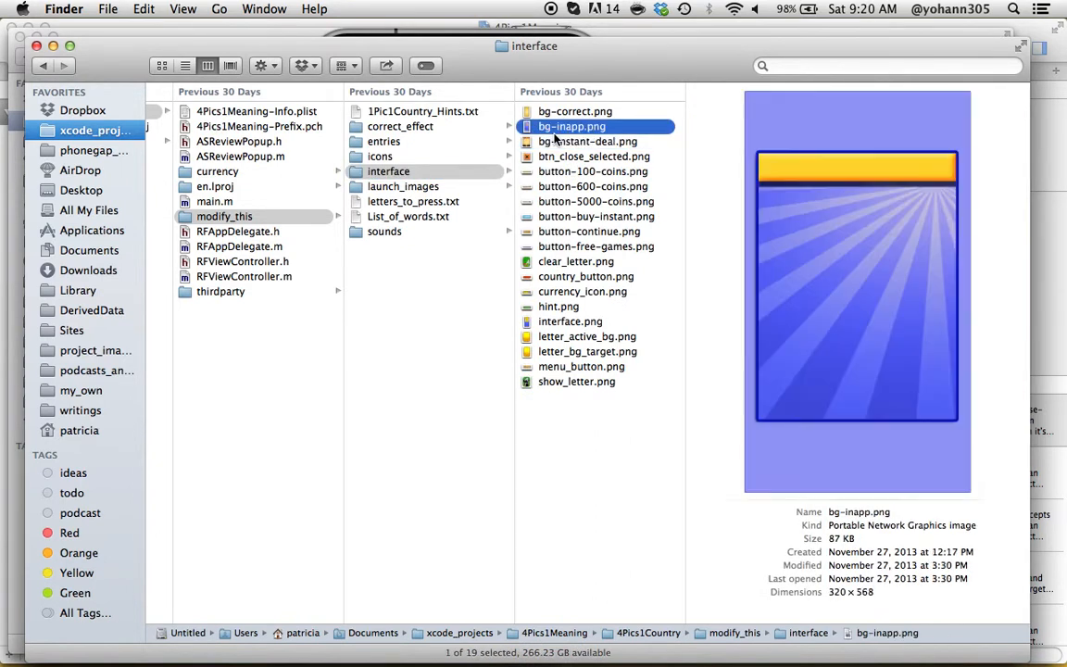
left_click(593, 186)
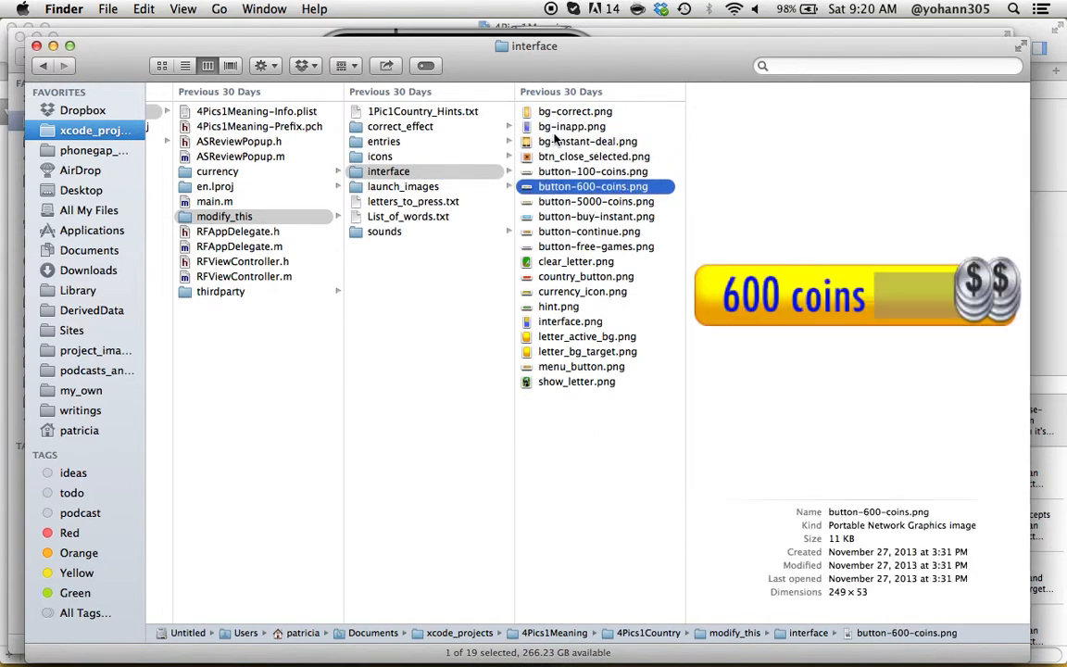
left_click(590, 231)
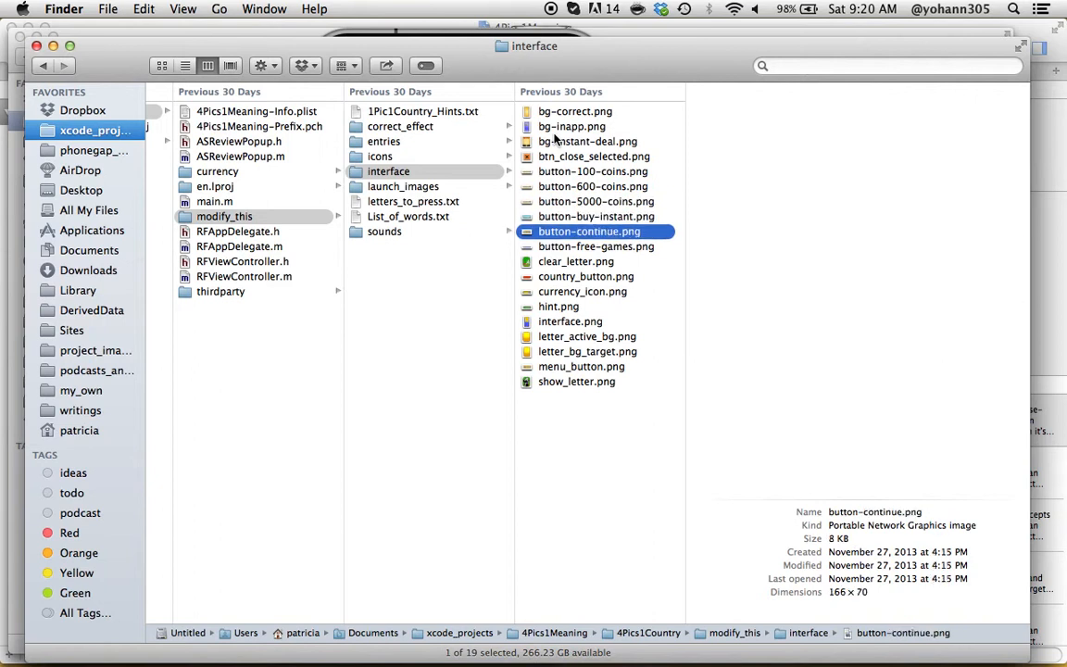
left_click(586, 276)
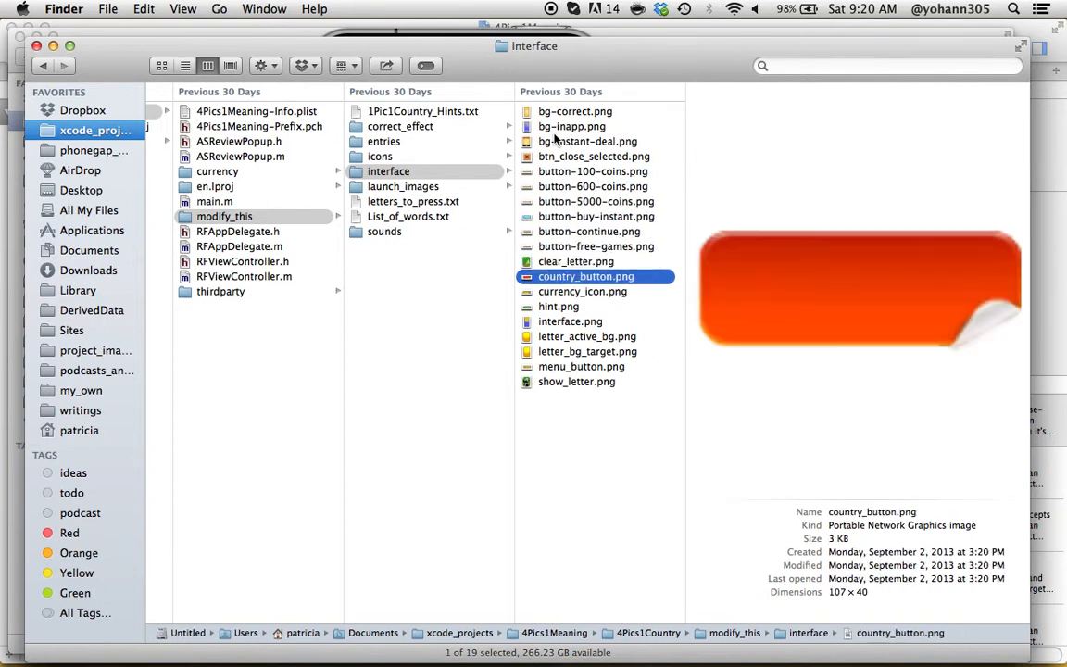
left_click(571, 321)
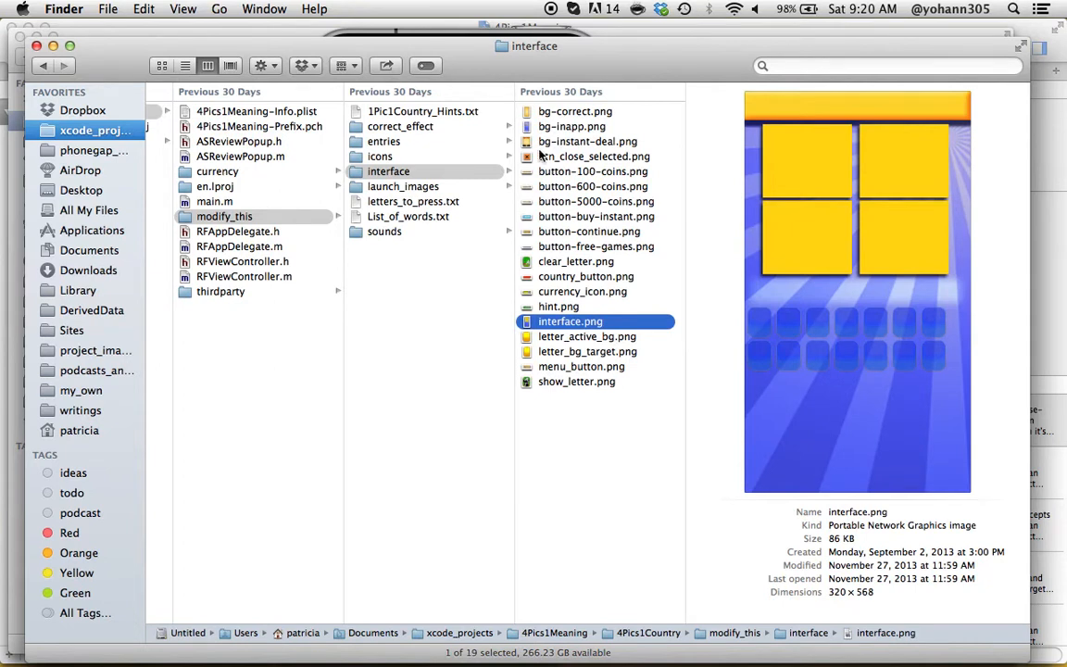
left_click(403, 186)
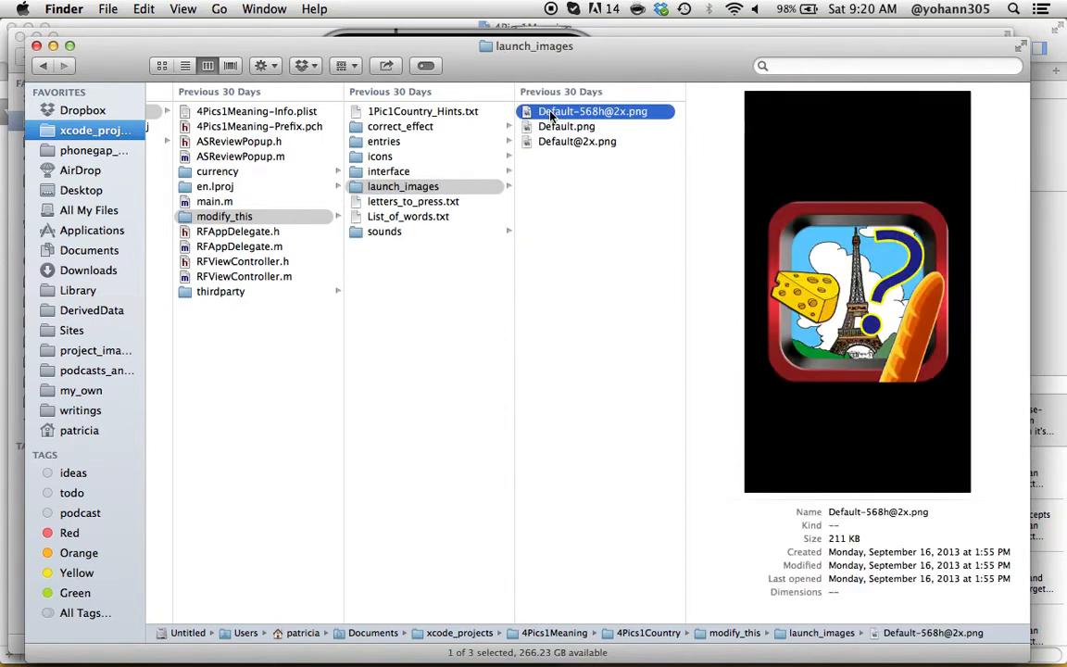
left_click(577, 141)
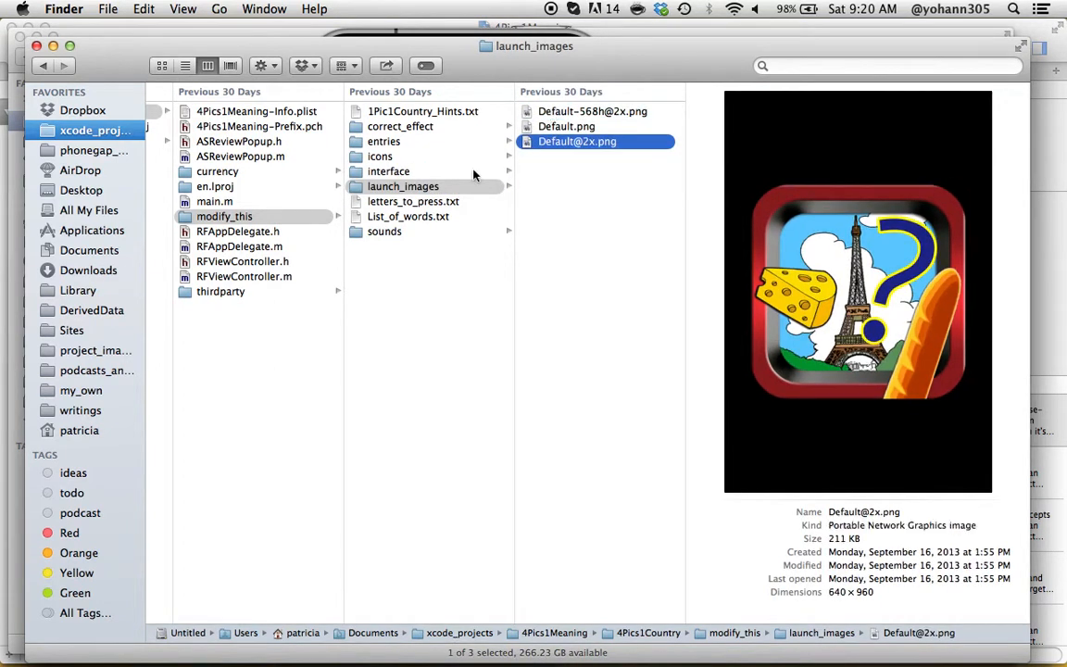
left_click(413, 201)
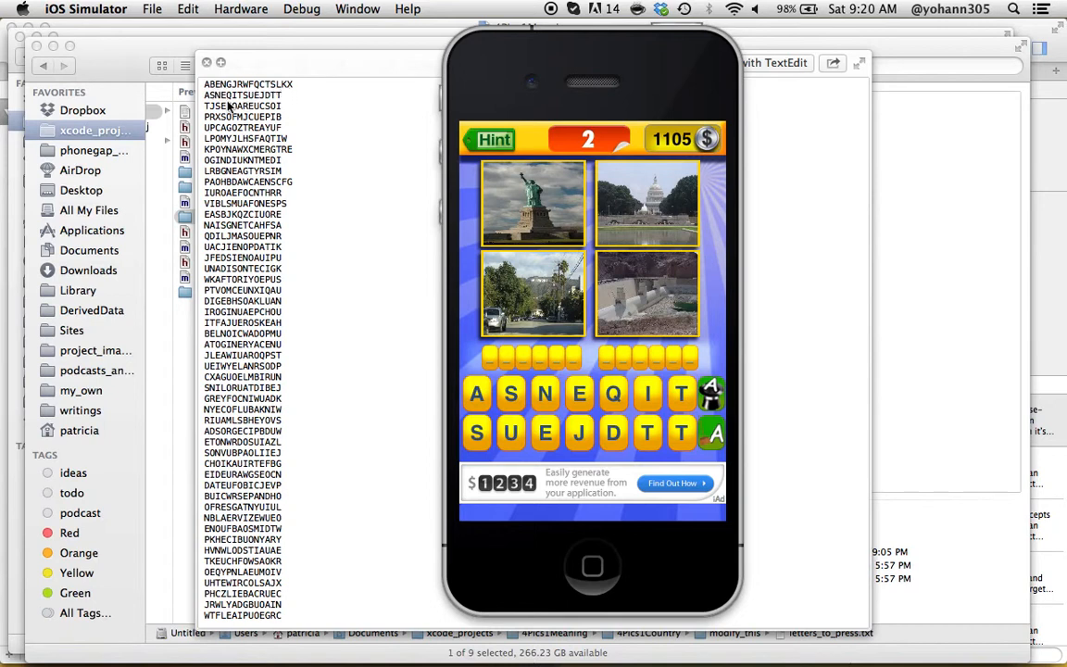
mouse_move(213, 114)
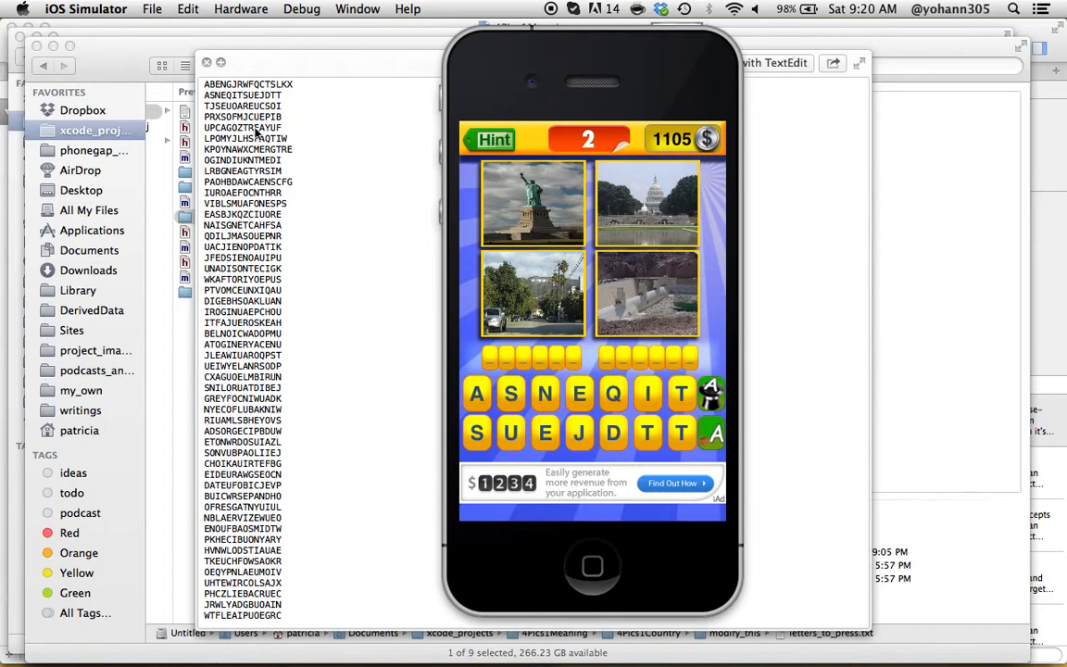
mouse_move(491, 340)
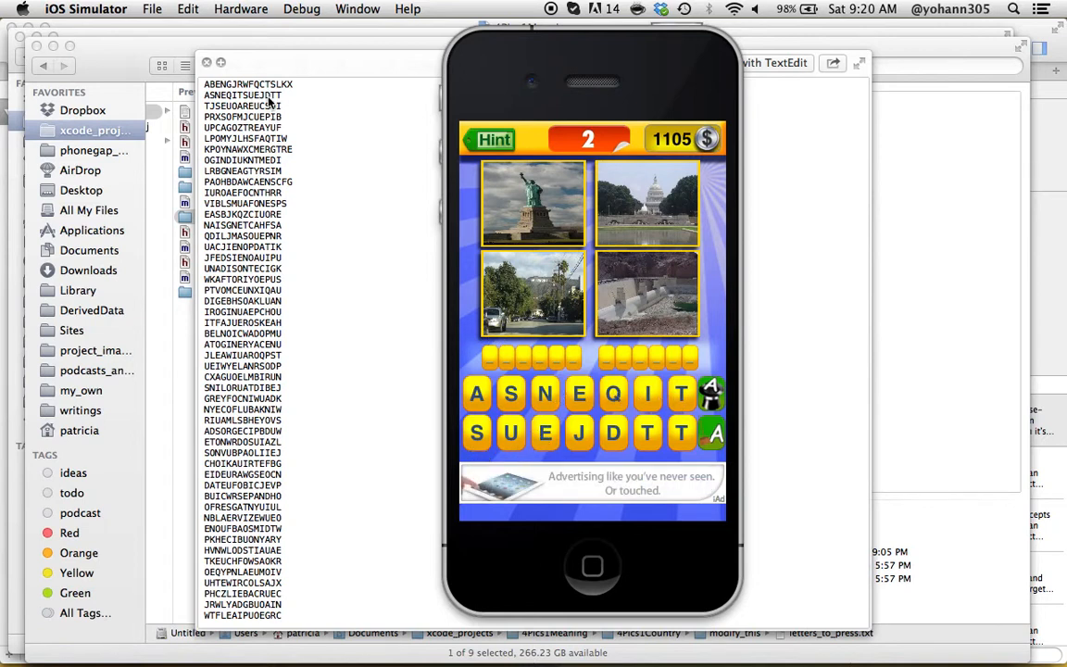
mouse_move(312, 233)
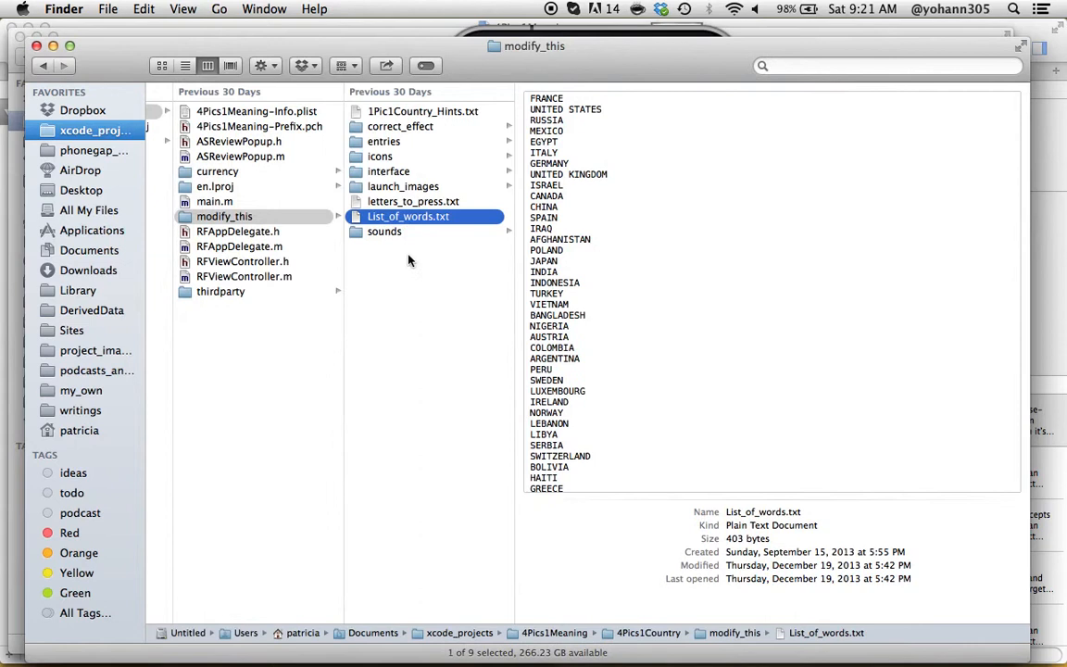
Open the sounds folder in Finder to show sound.wav.
left_click(383, 230)
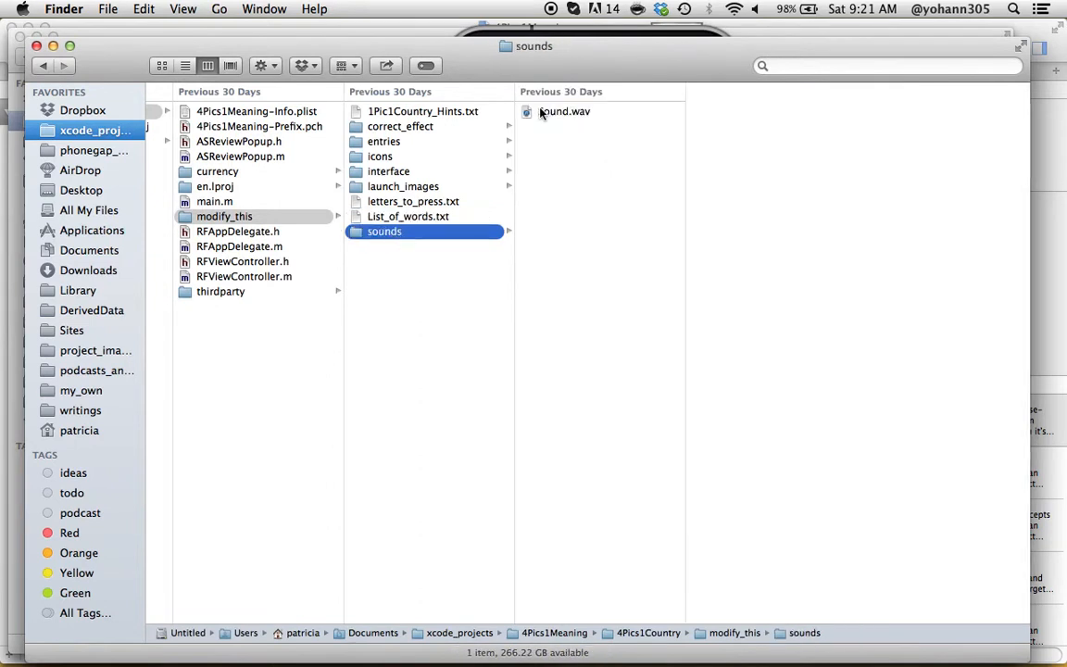